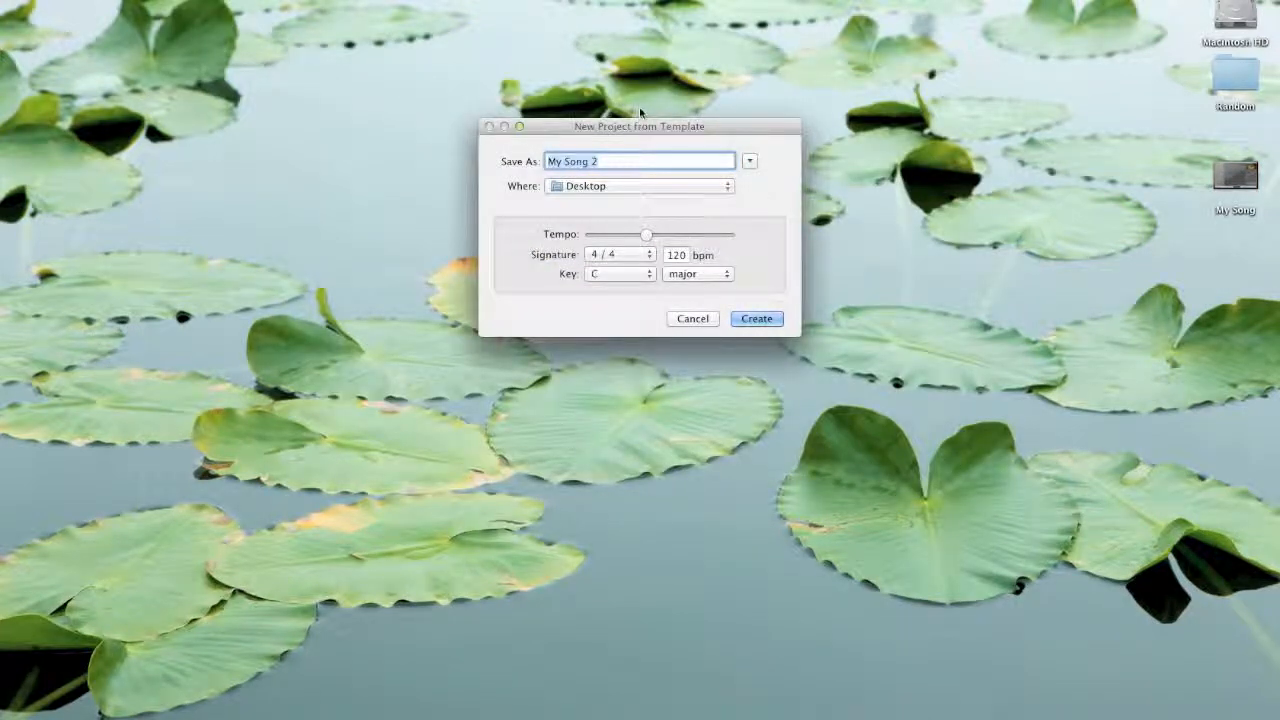
# Name the project 'My Awesome Song' and create it with a Grand Piano track.
pyautogui.write('My Awesome')
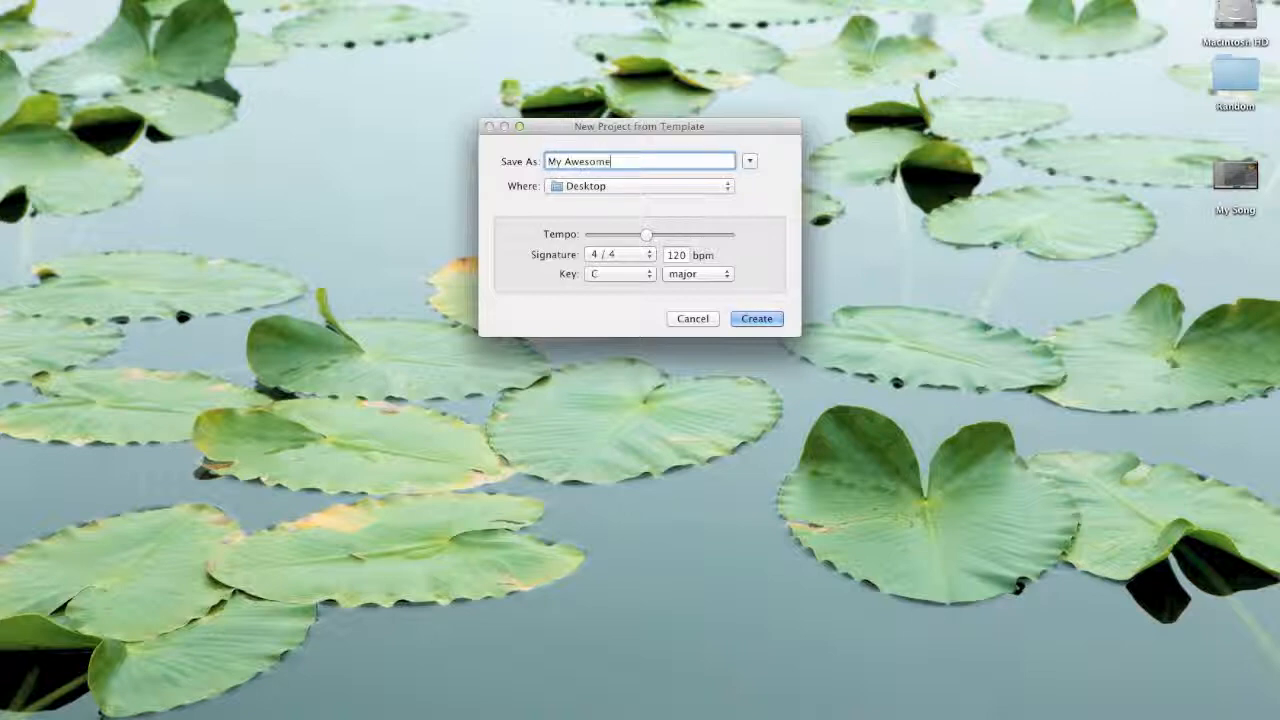
pyautogui.write('Song')
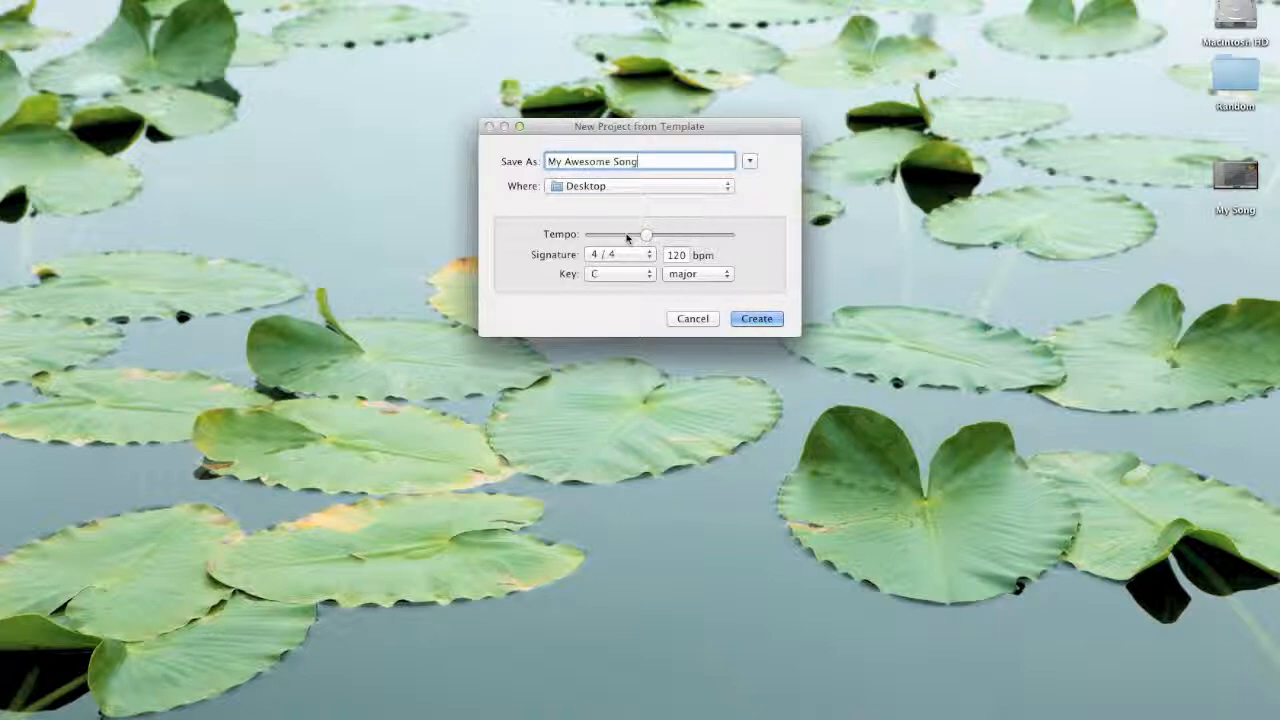
pyautogui.click(756, 318)
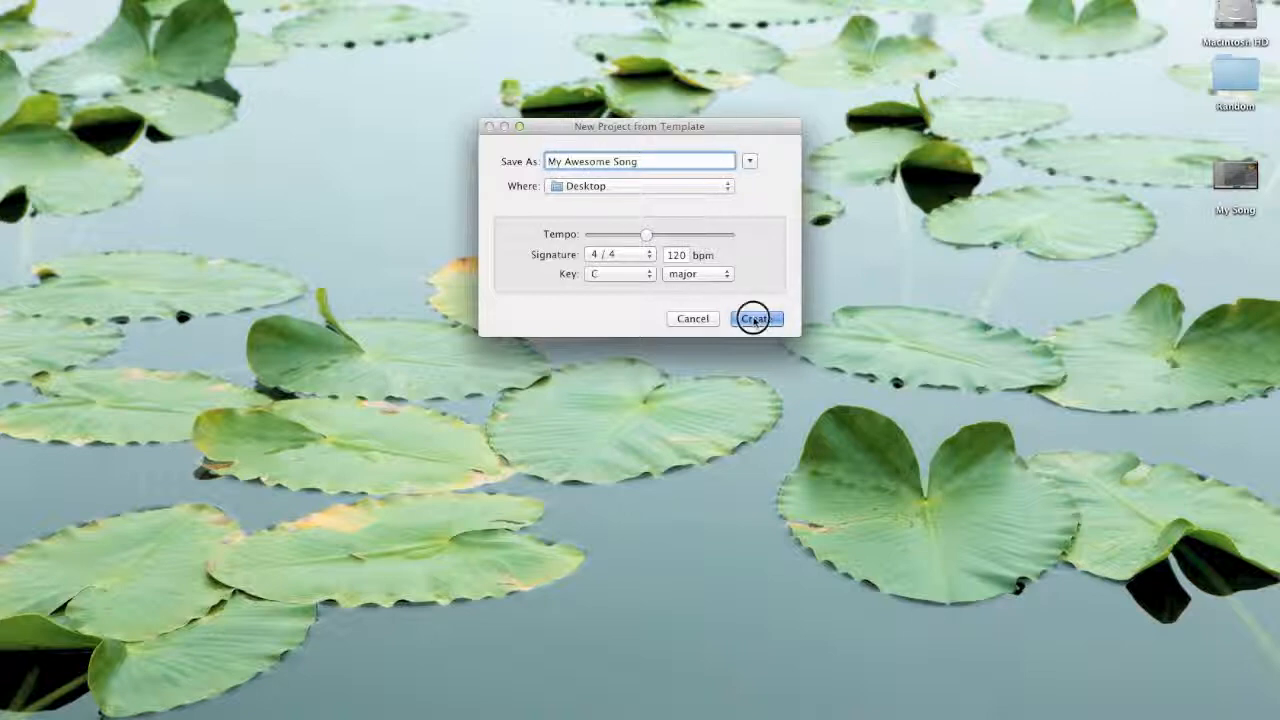
pyautogui.click(758, 318)
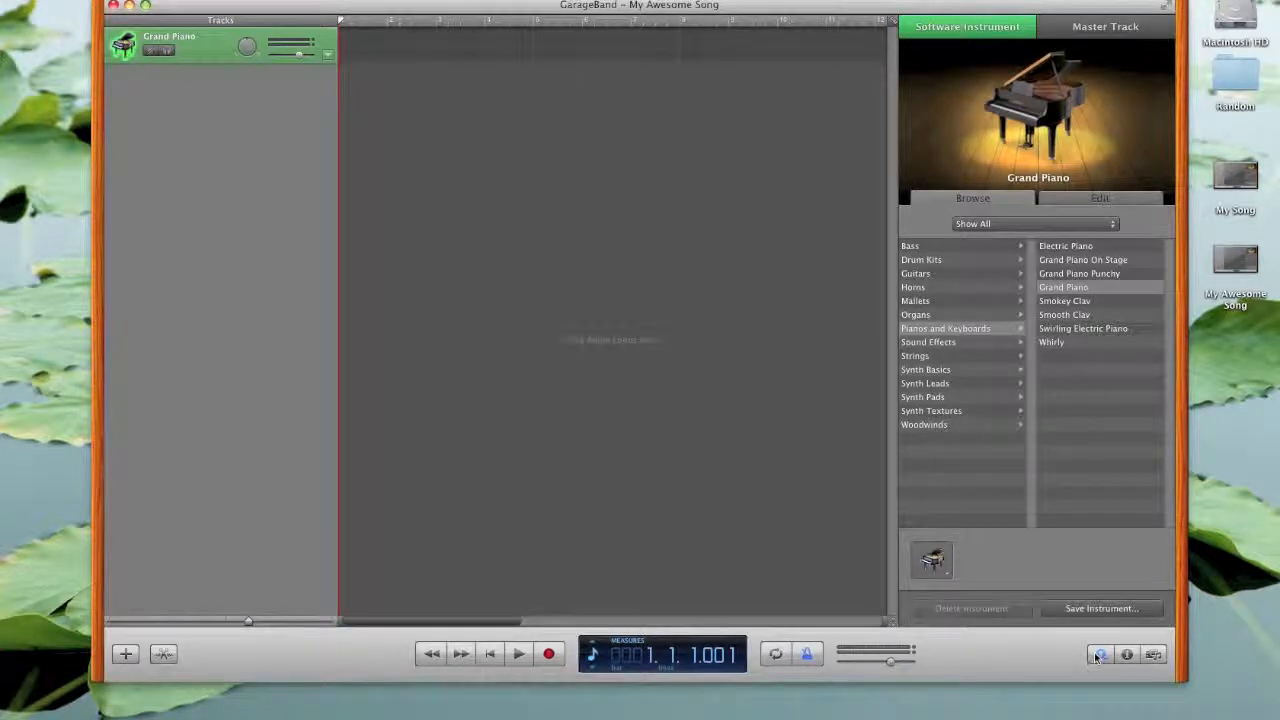
# Preview the Rock/Blues loop '80s Pop Beat 09', place it at the song start, and play it.
pyautogui.click(1098, 655)
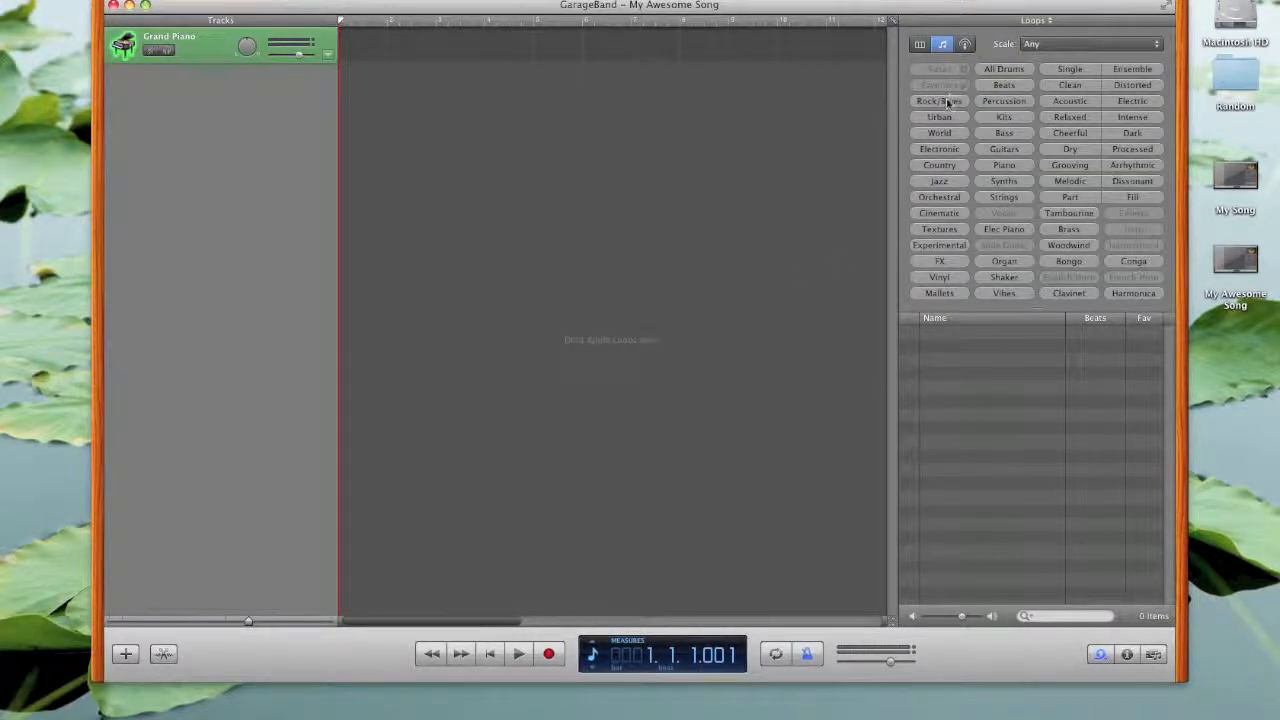
pyautogui.click(939, 100)
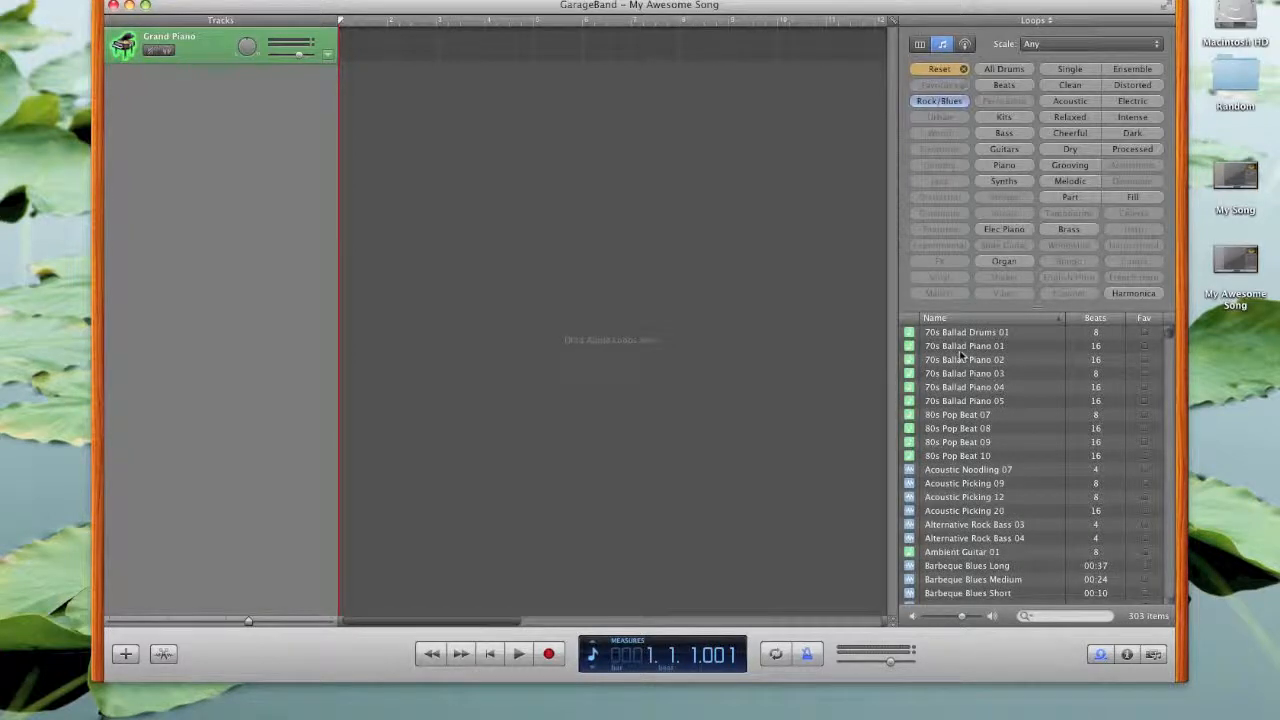
pyautogui.moveTo(966, 482)
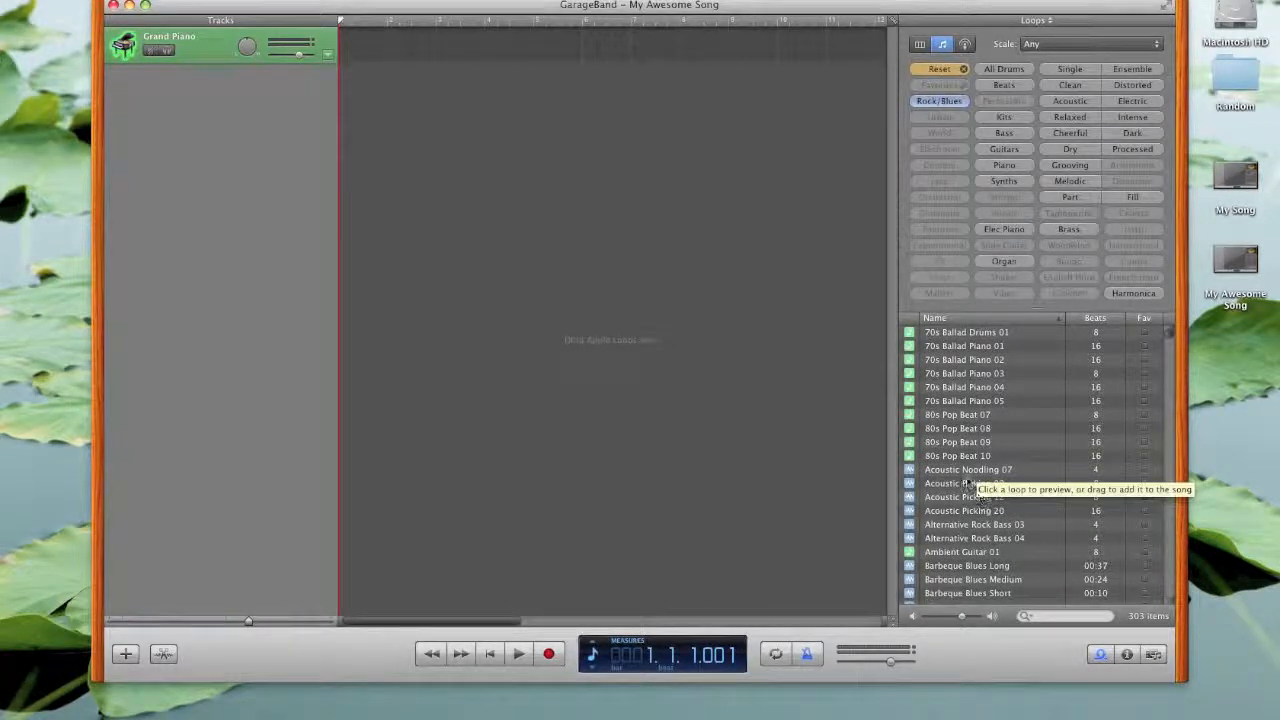
pyautogui.click(958, 442)
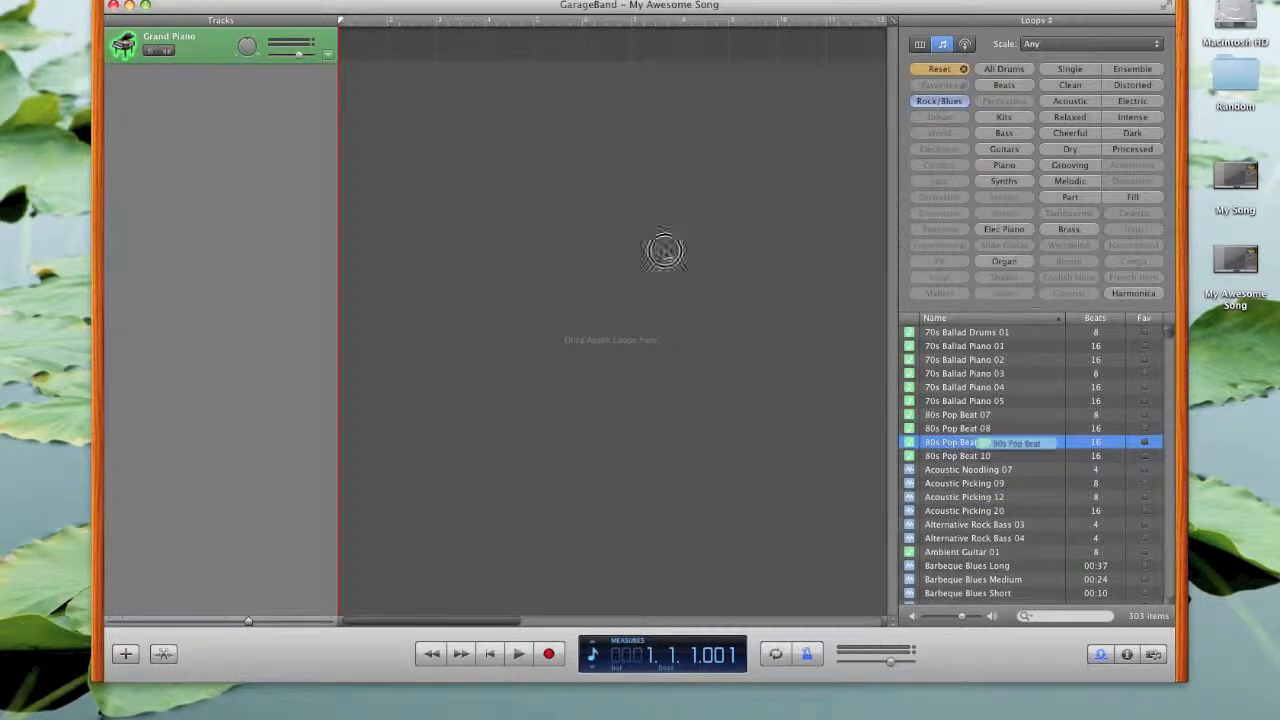
pyautogui.moveTo(985, 442); pyautogui.dragTo(435, 82)
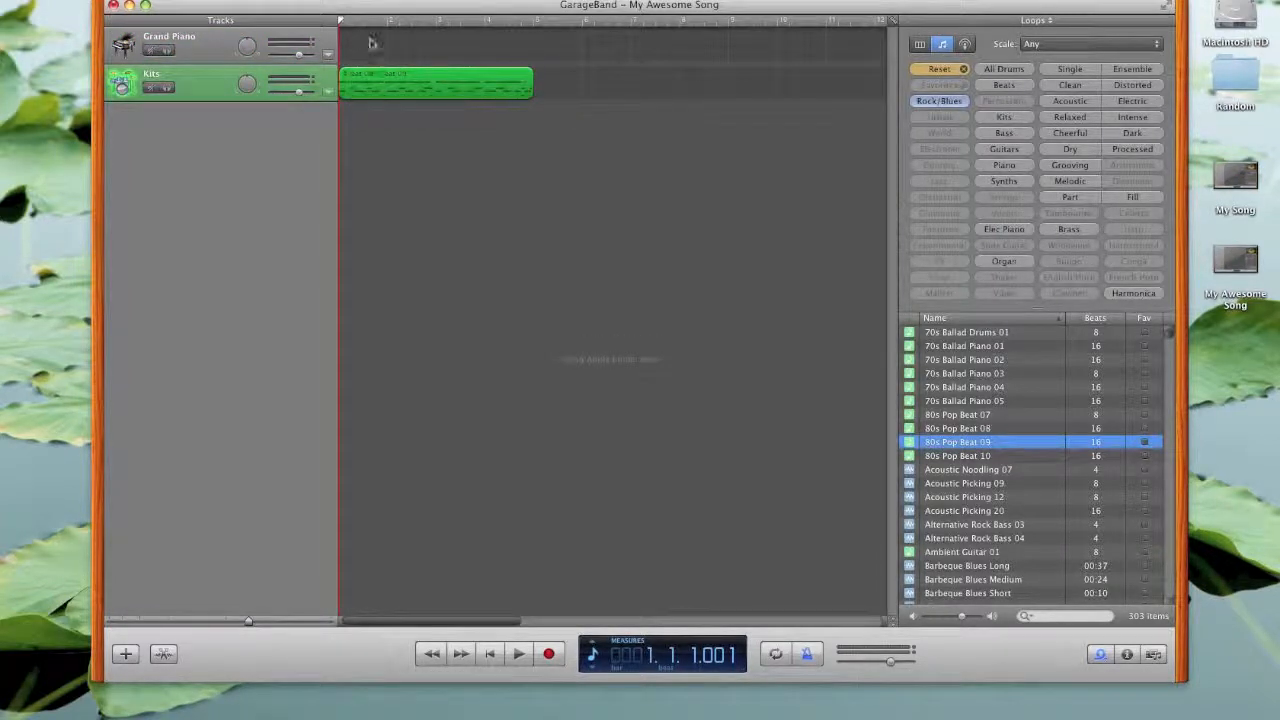
pyautogui.click(518, 653)
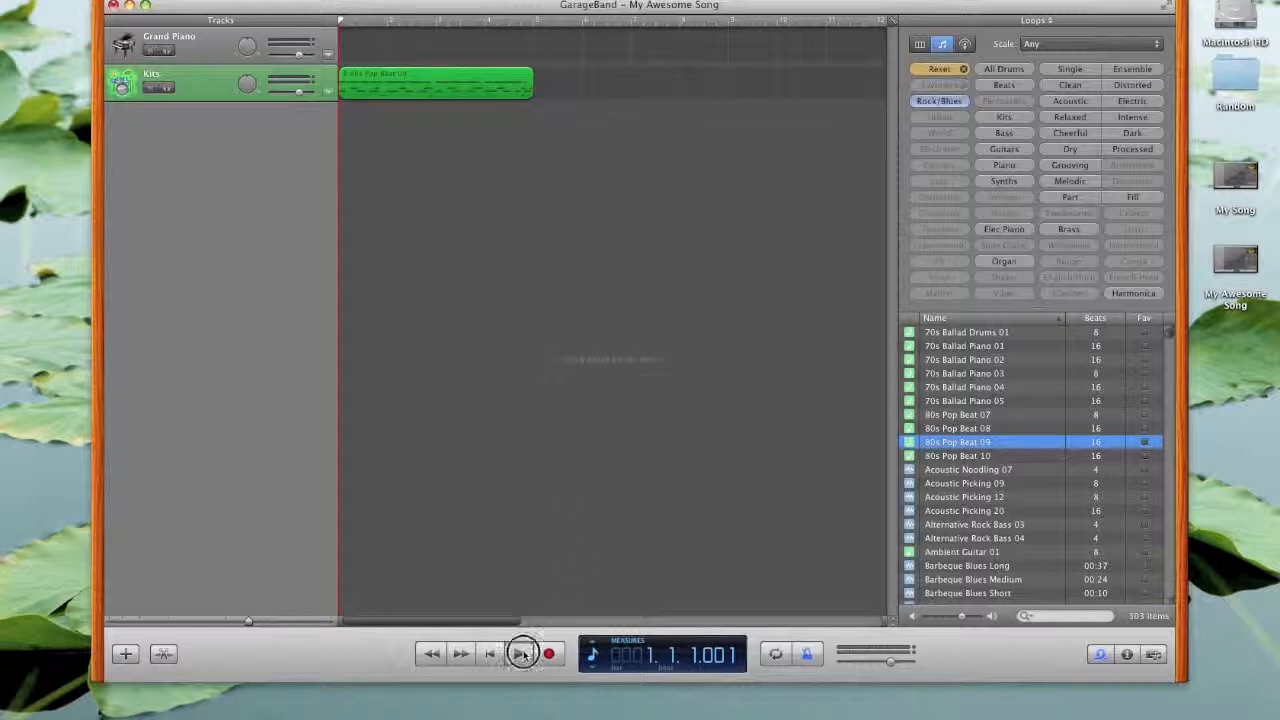
pyautogui.click(515, 653)
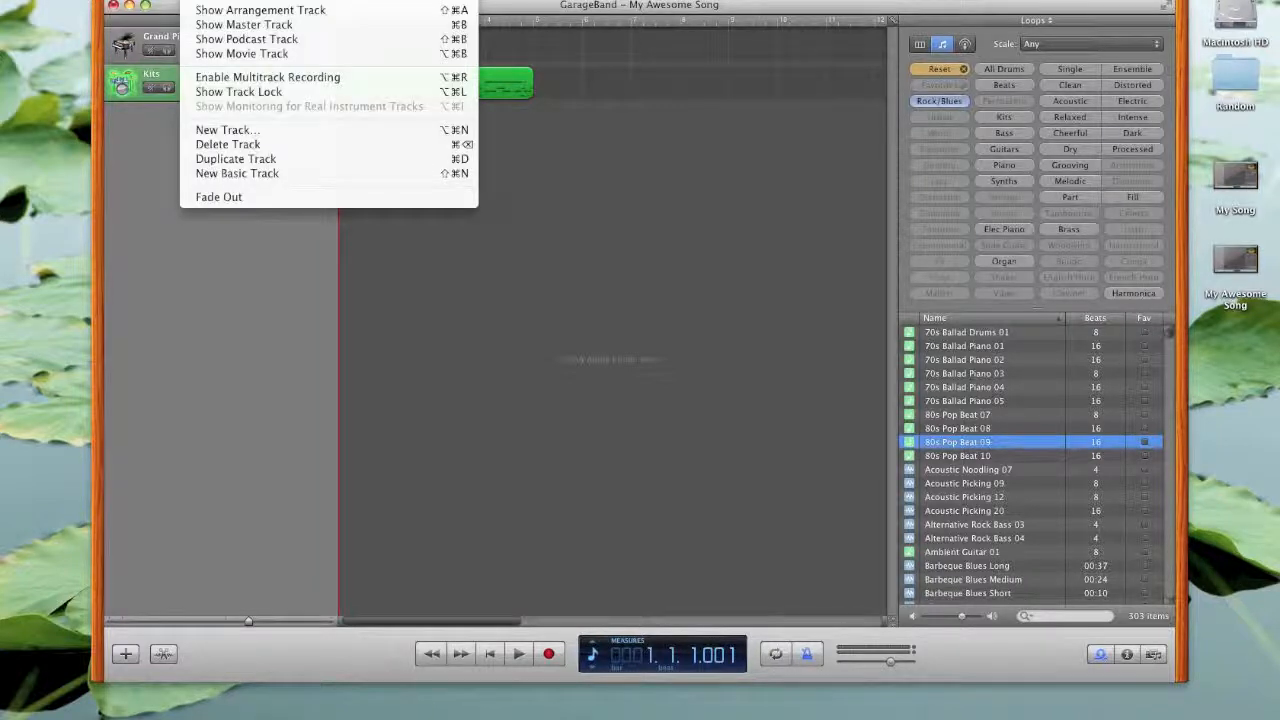
# Create a Real Instrument track with No Effects below the Kits drum track.
pyautogui.click(267, 133)
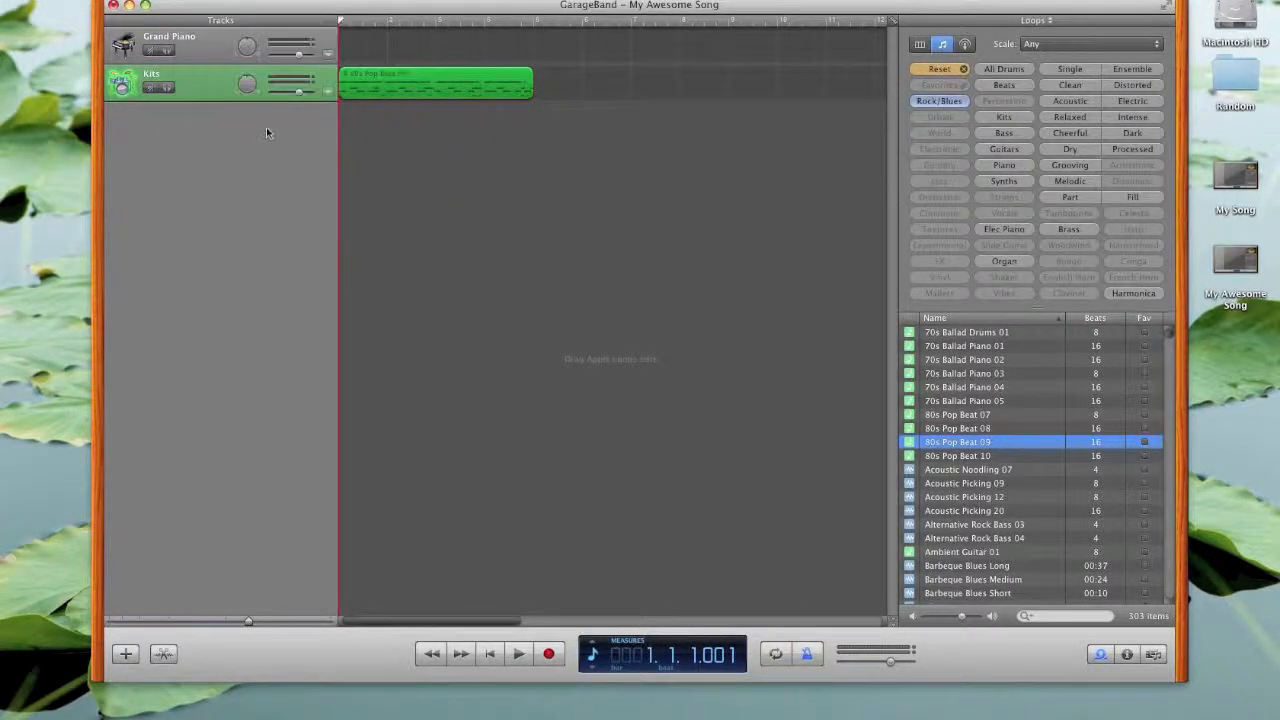
pyautogui.click(128, 655)
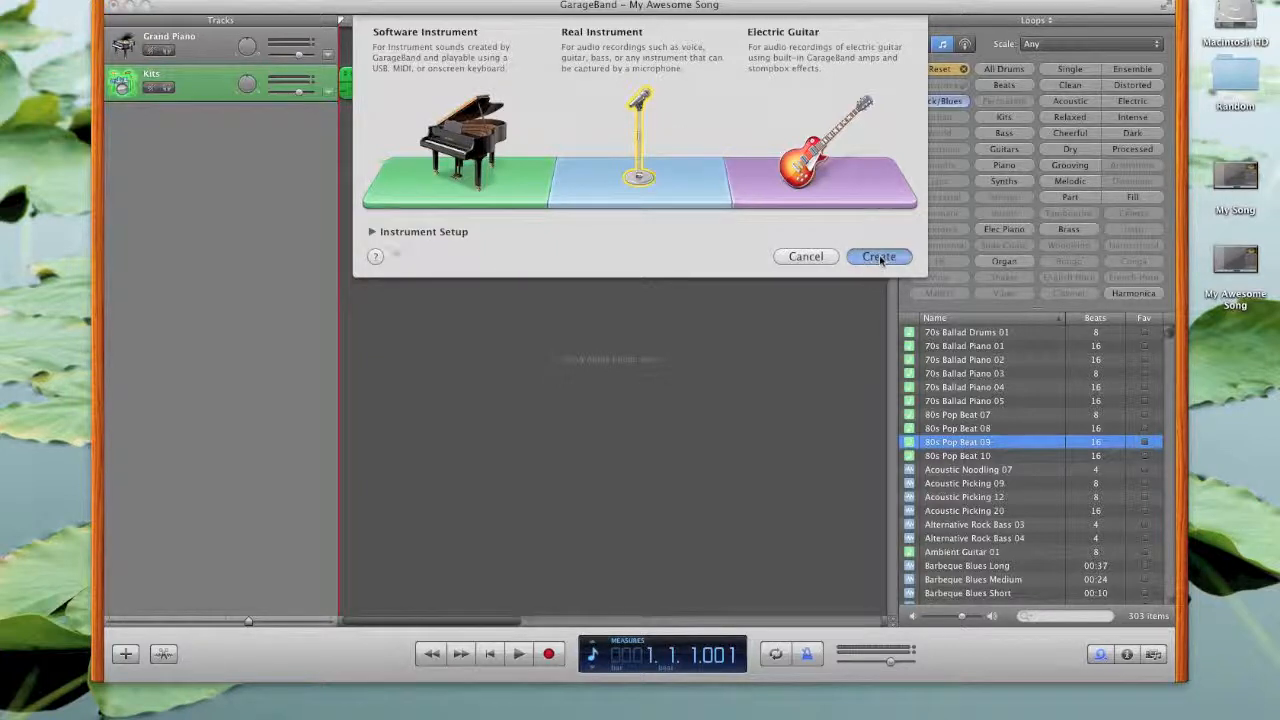
pyautogui.click(878, 256)
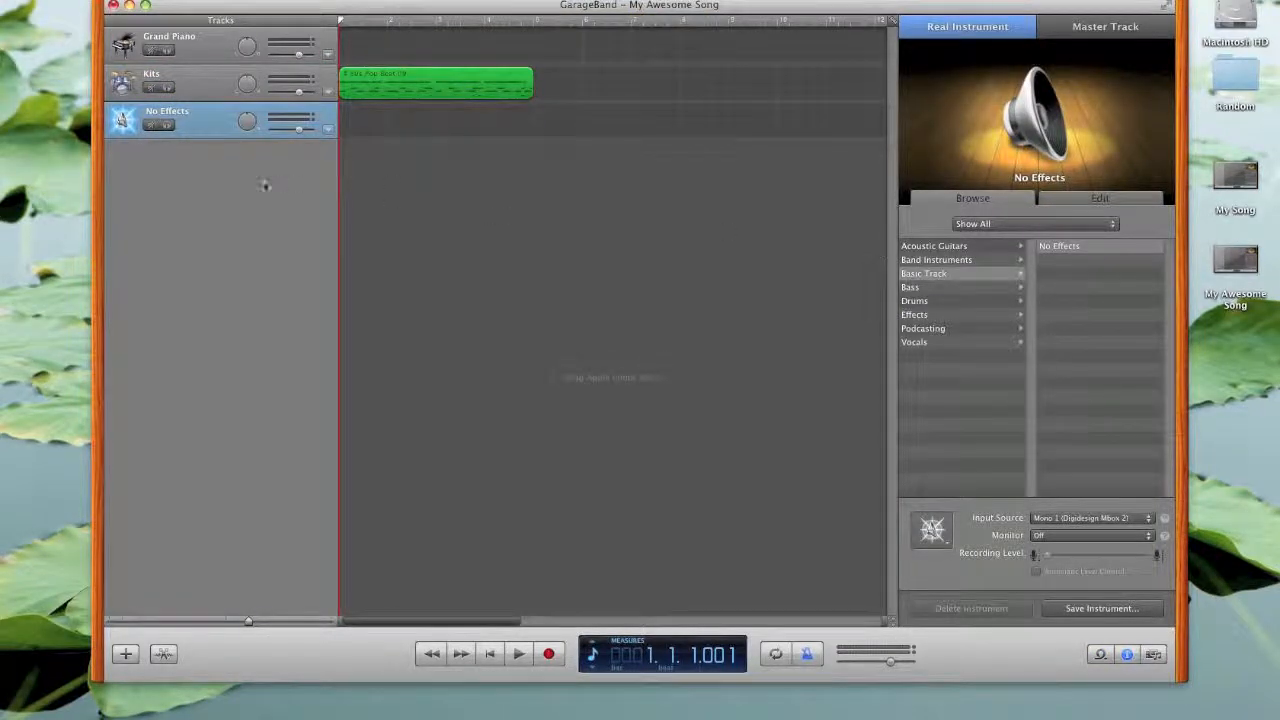
pyautogui.moveTo(210, 119)
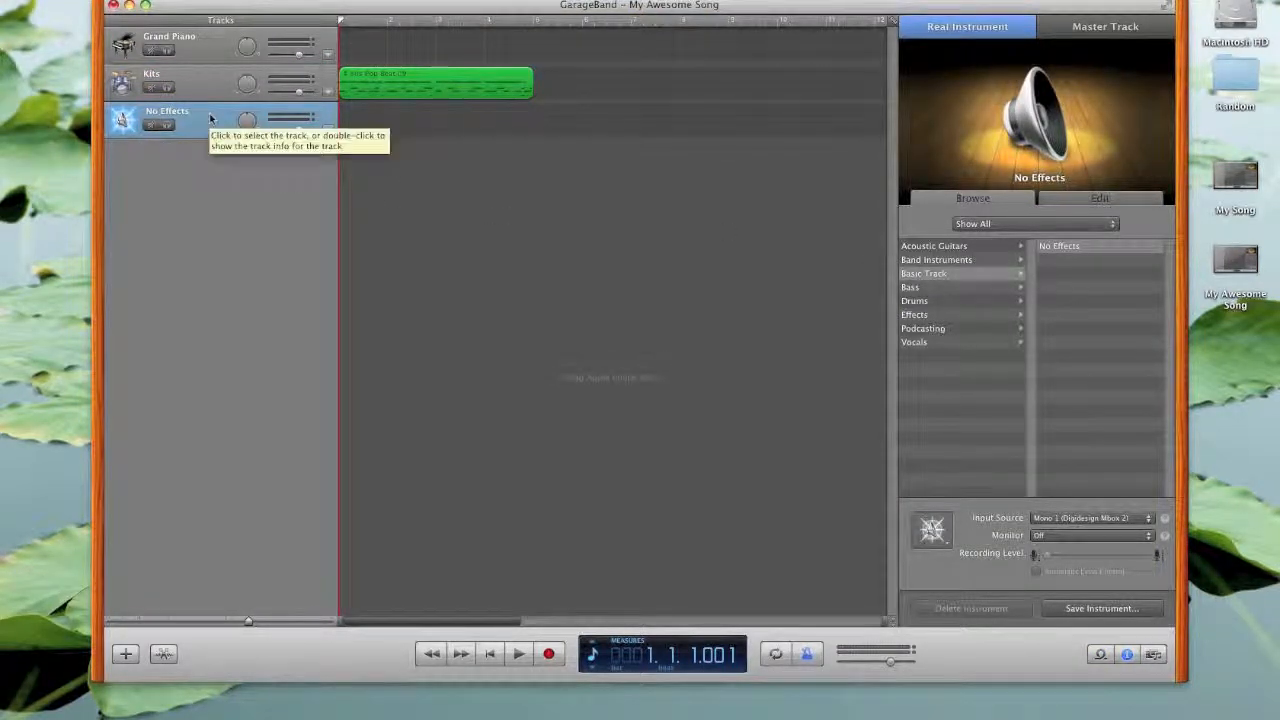
pyautogui.moveTo(201, 113)
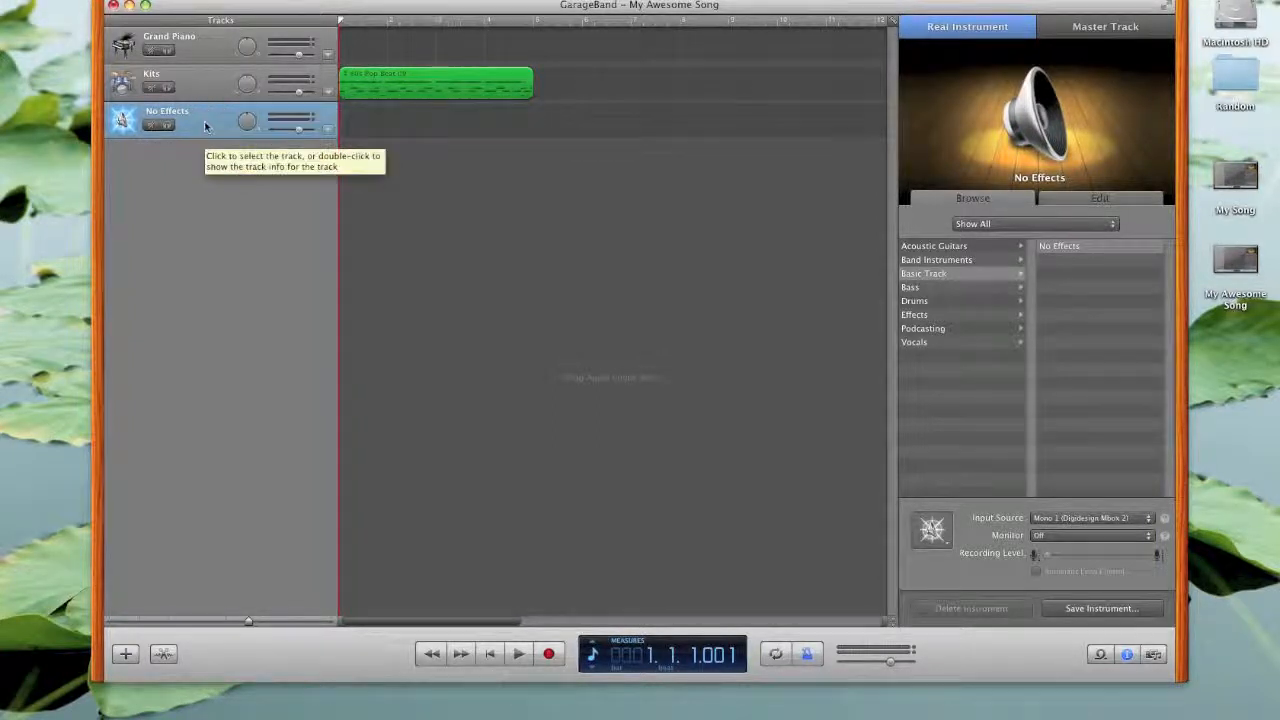
pyautogui.click(175, 80)
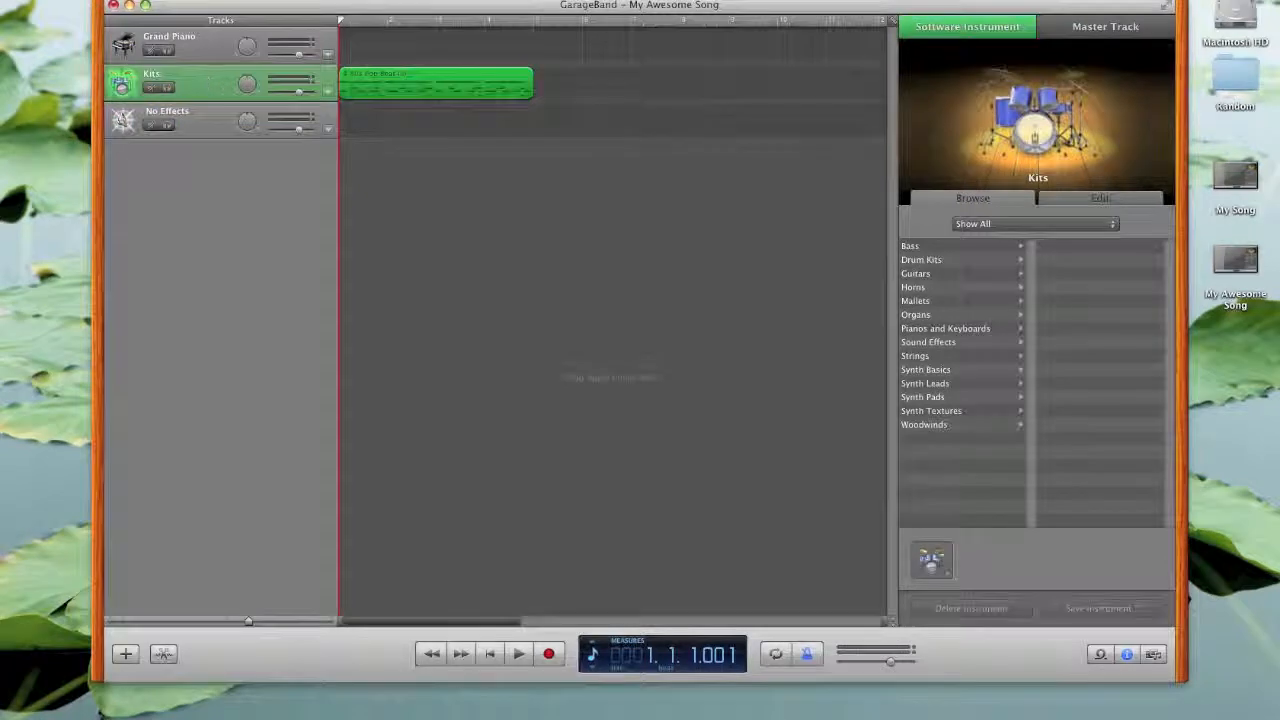
pyautogui.click(180, 118)
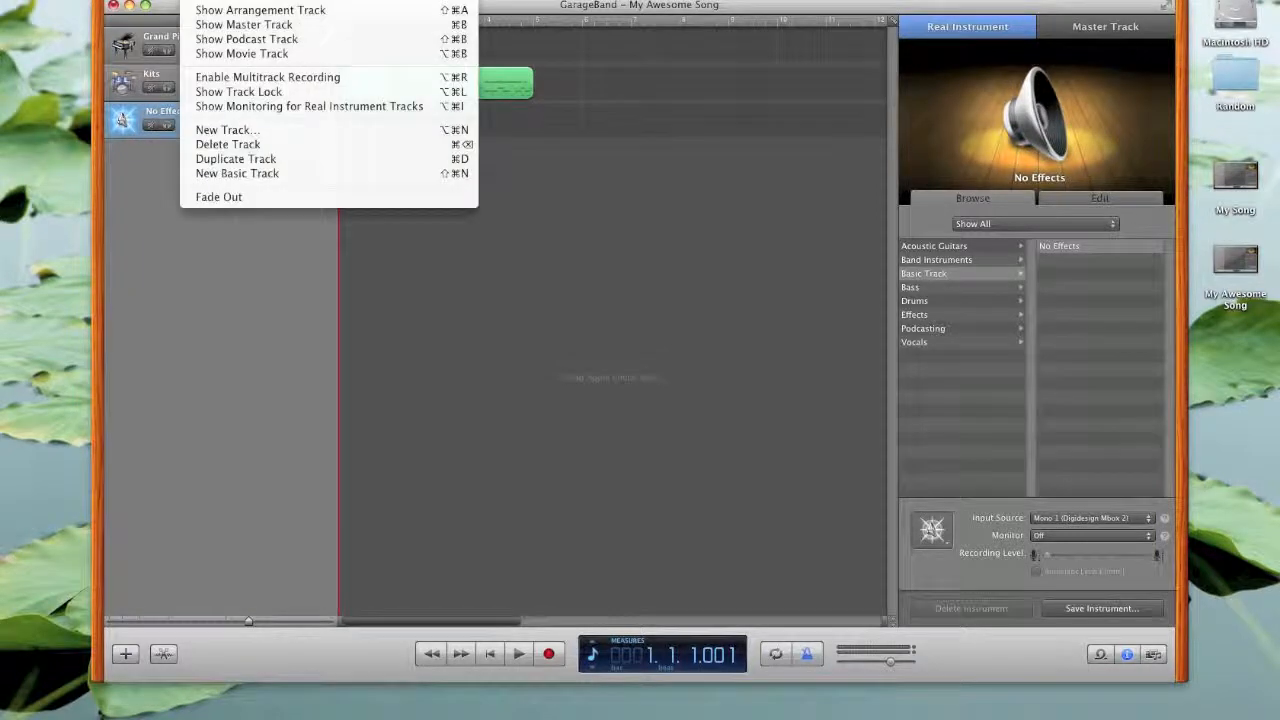
pyautogui.moveTo(241, 54)
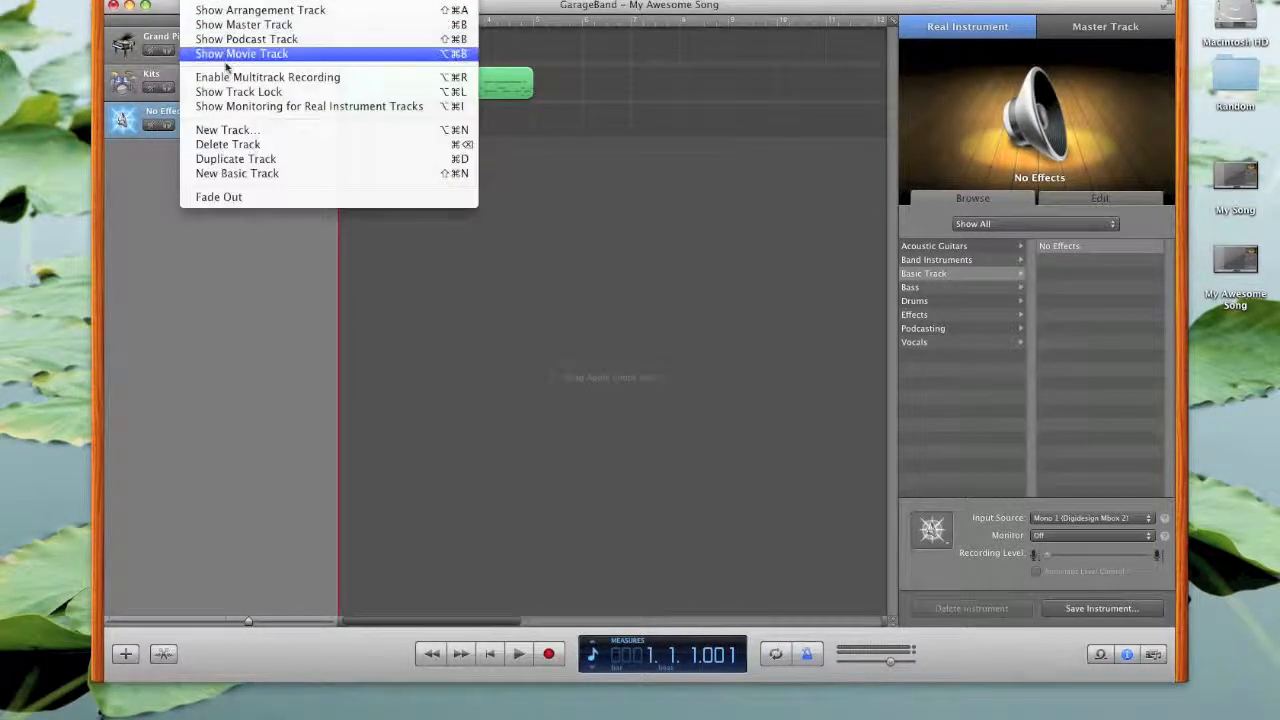
# Choose Enable Multitrack Recording from the Track menu.
pyautogui.click(241, 53)
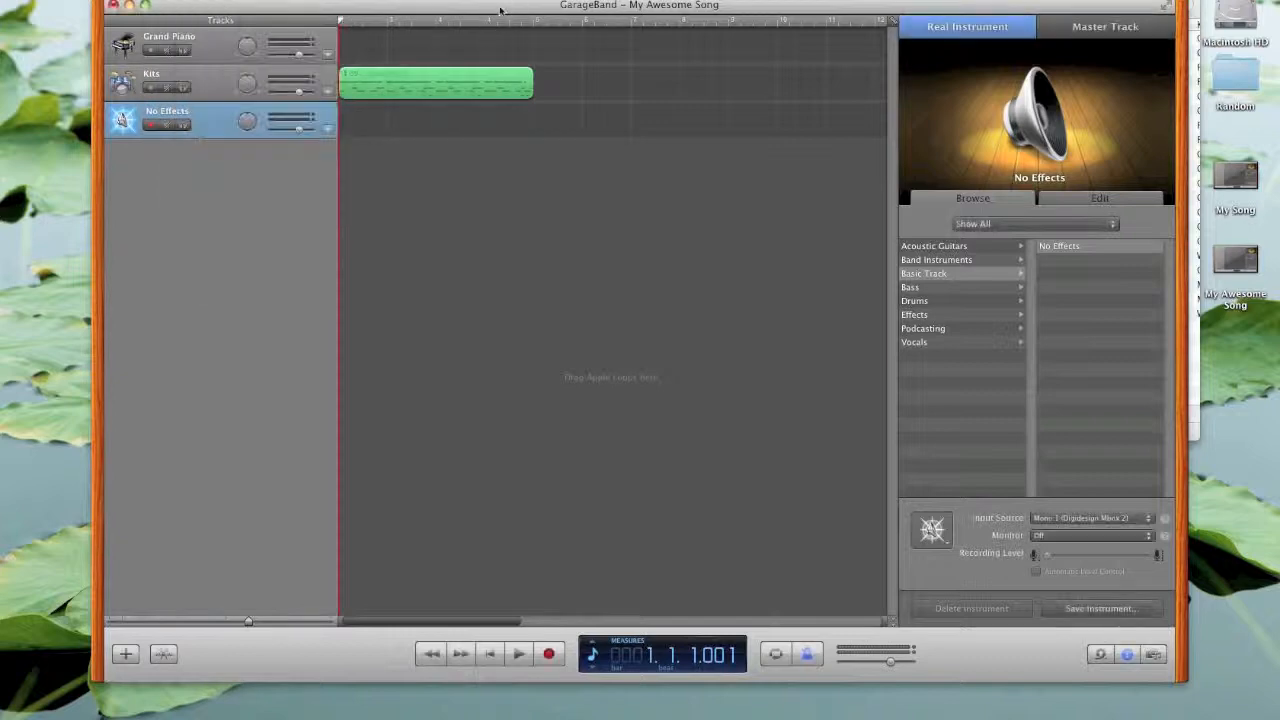
# Set Audio Input to Built-in Microphone in Audio/MIDI preferences, confirm the driver change, and close.
pyautogui.click(120, 7)
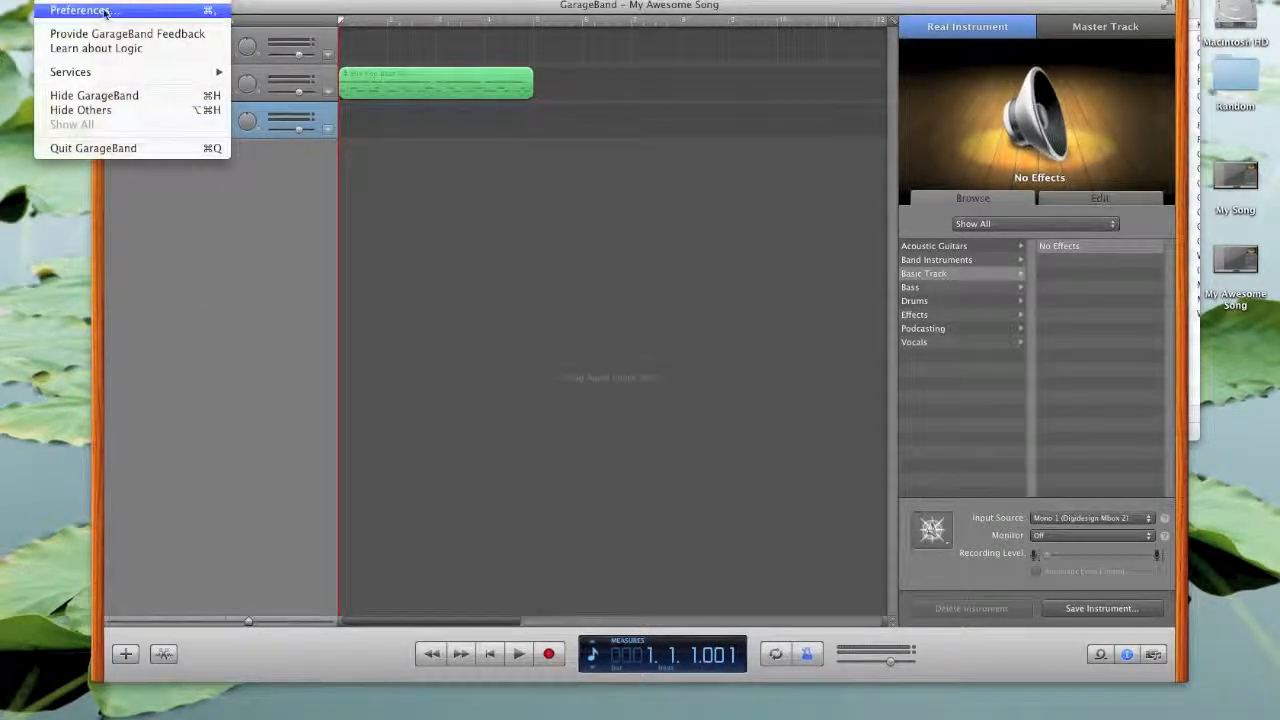
pyautogui.click(80, 11)
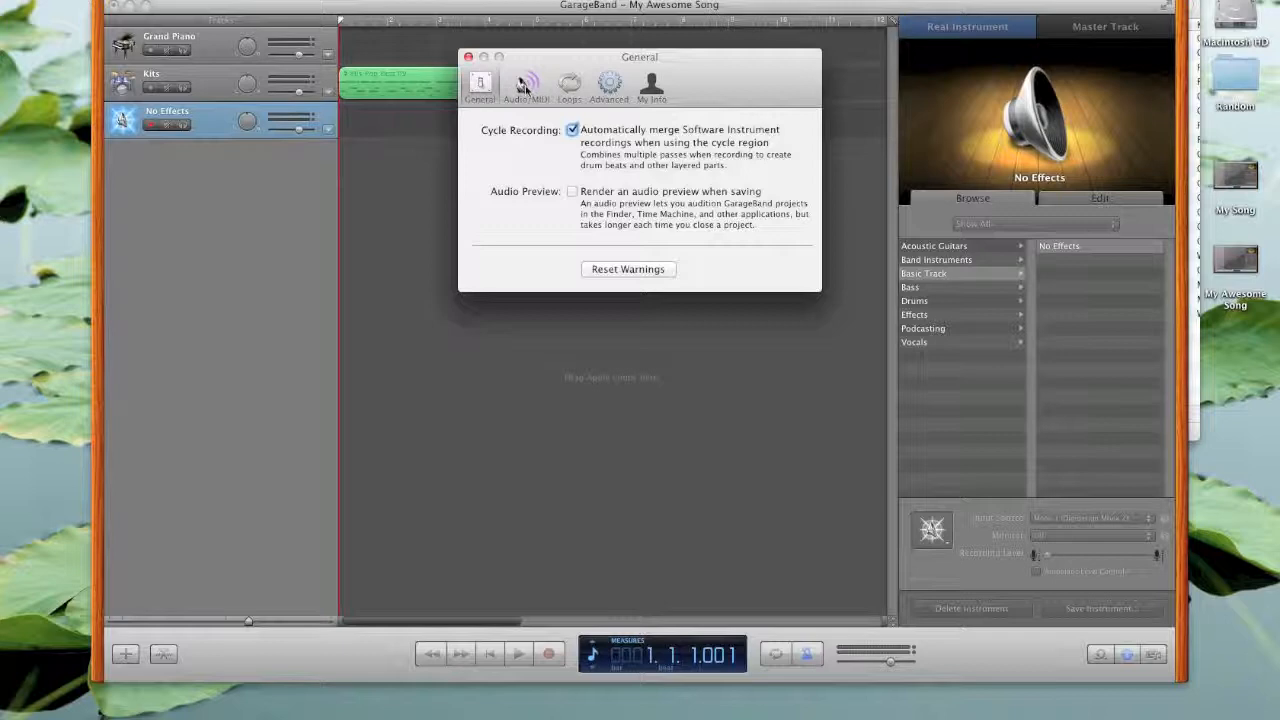
pyautogui.click(525, 83)
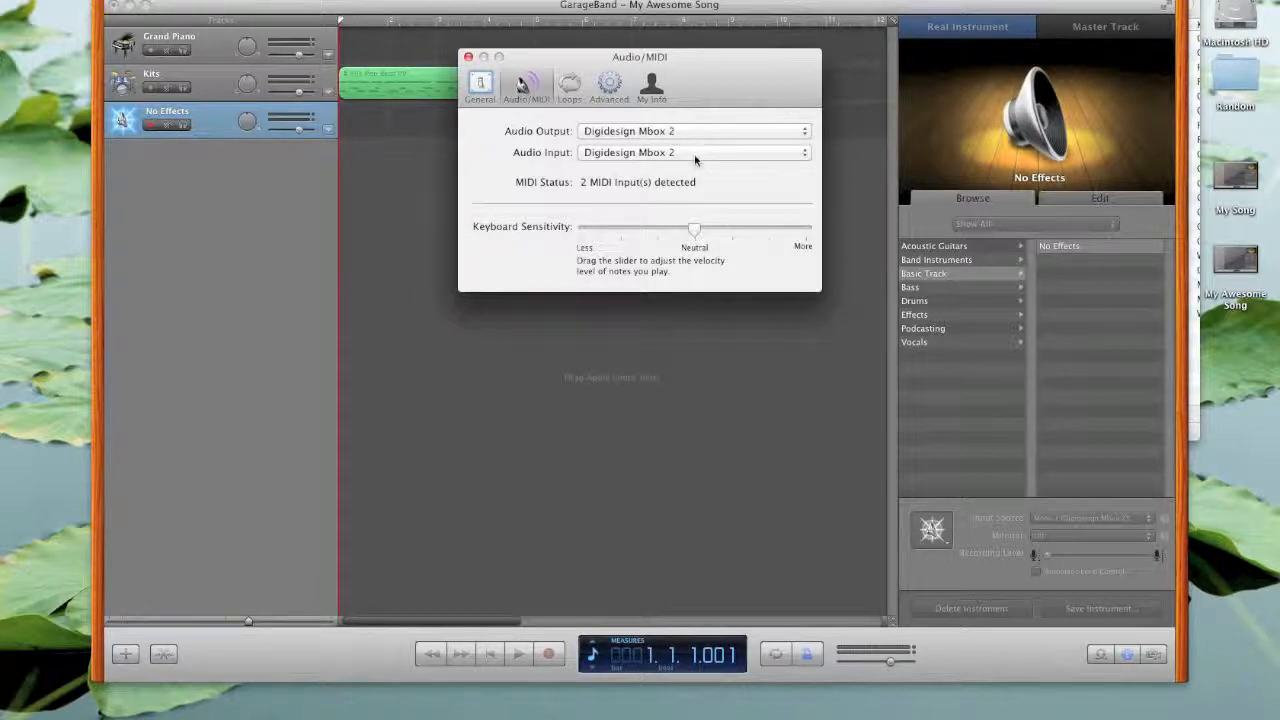
pyautogui.click(694, 152)
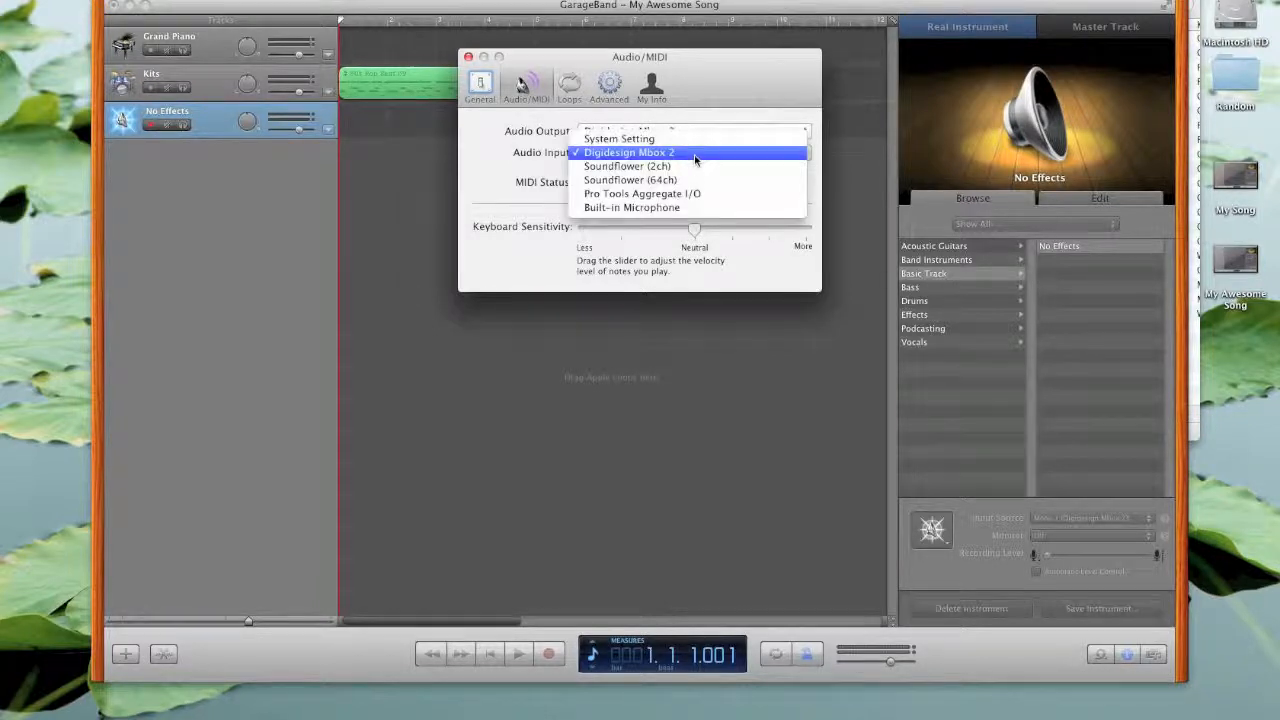
pyautogui.moveTo(626, 166)
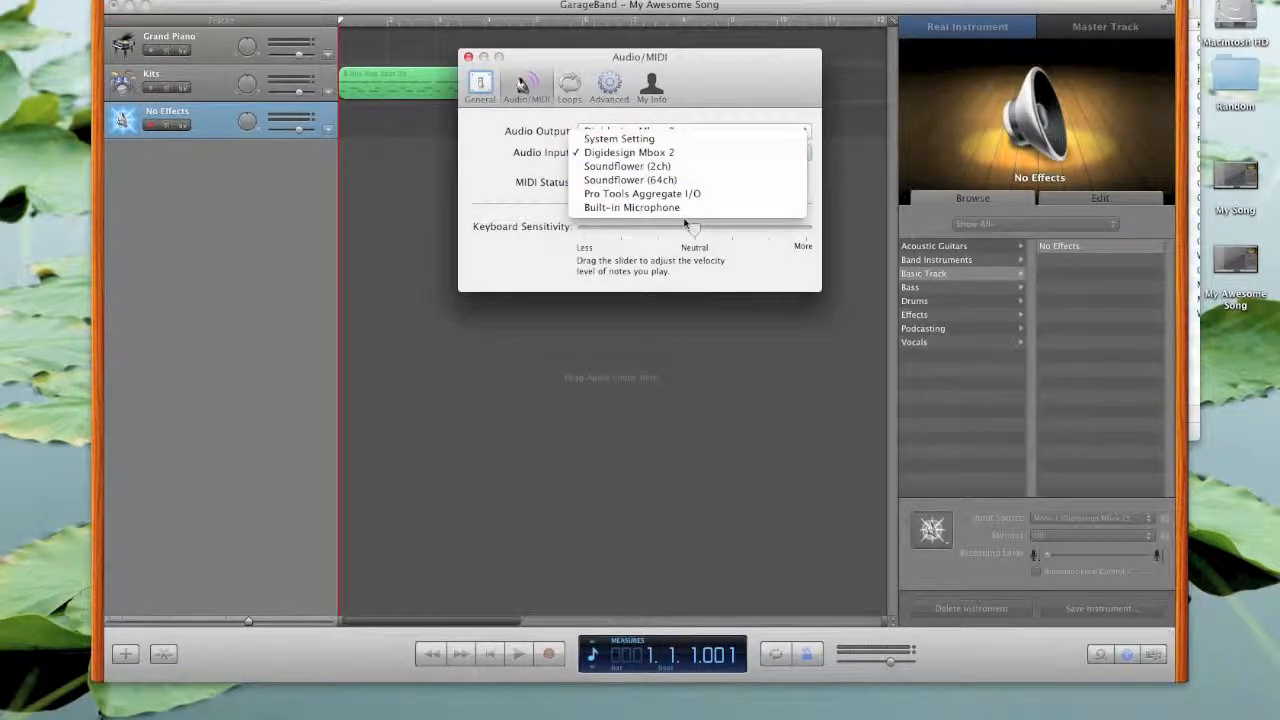
pyautogui.moveTo(685, 208)
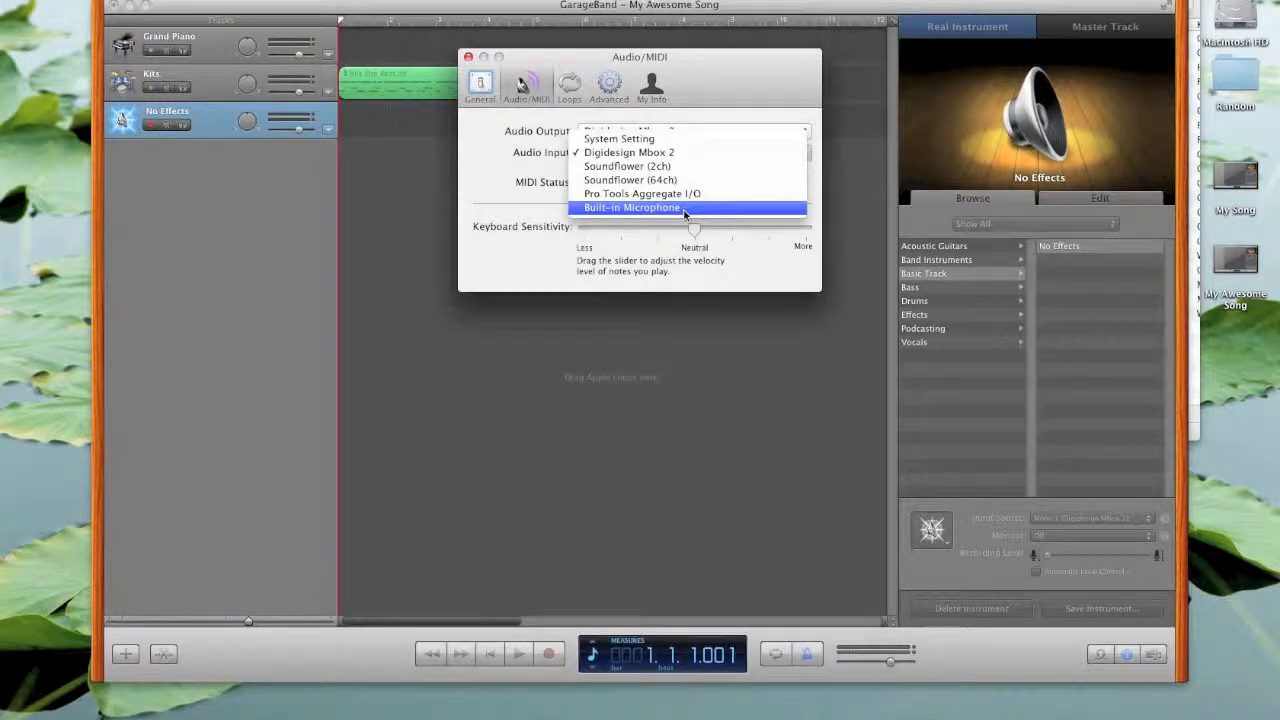
pyautogui.click(631, 207)
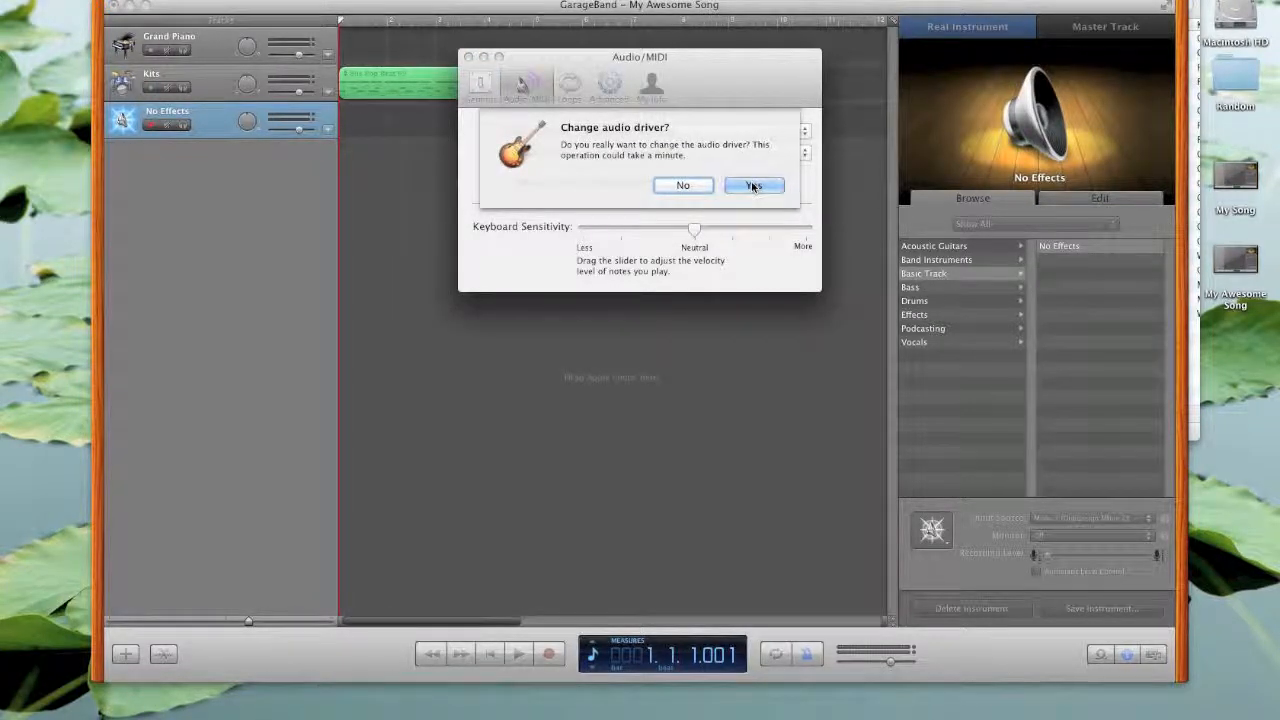
pyautogui.click(753, 185)
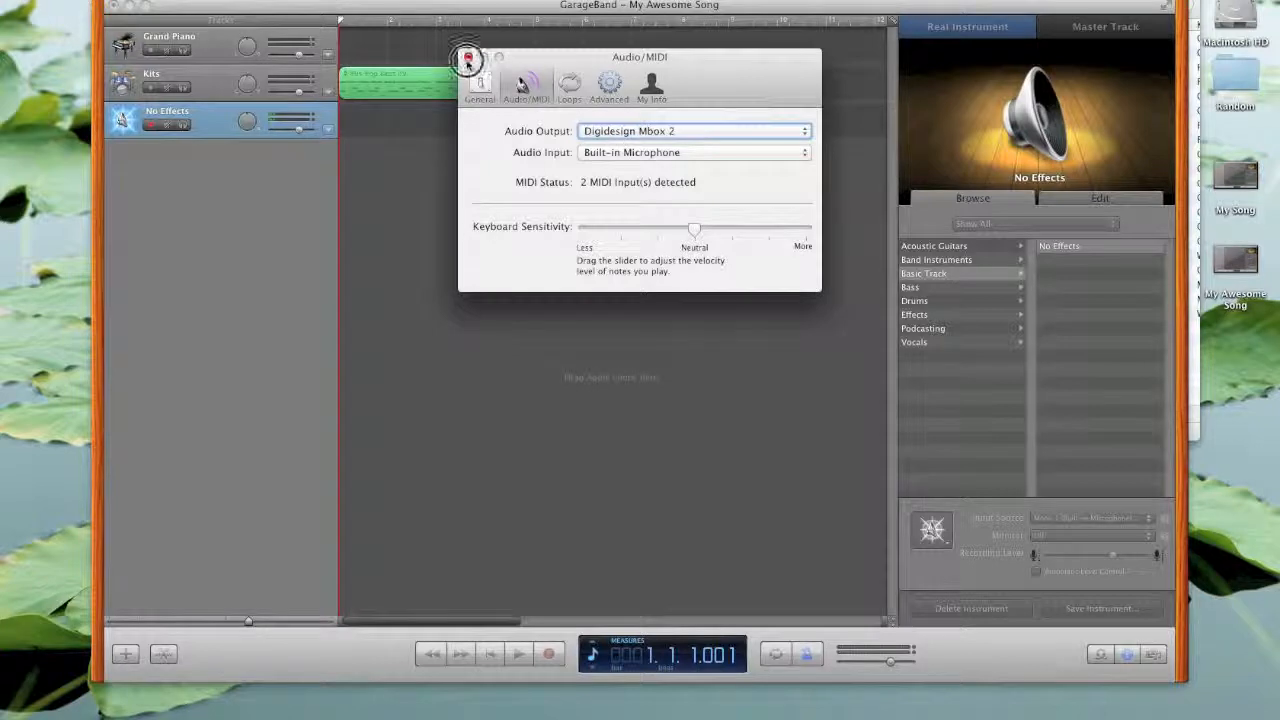
pyautogui.click(462, 58)
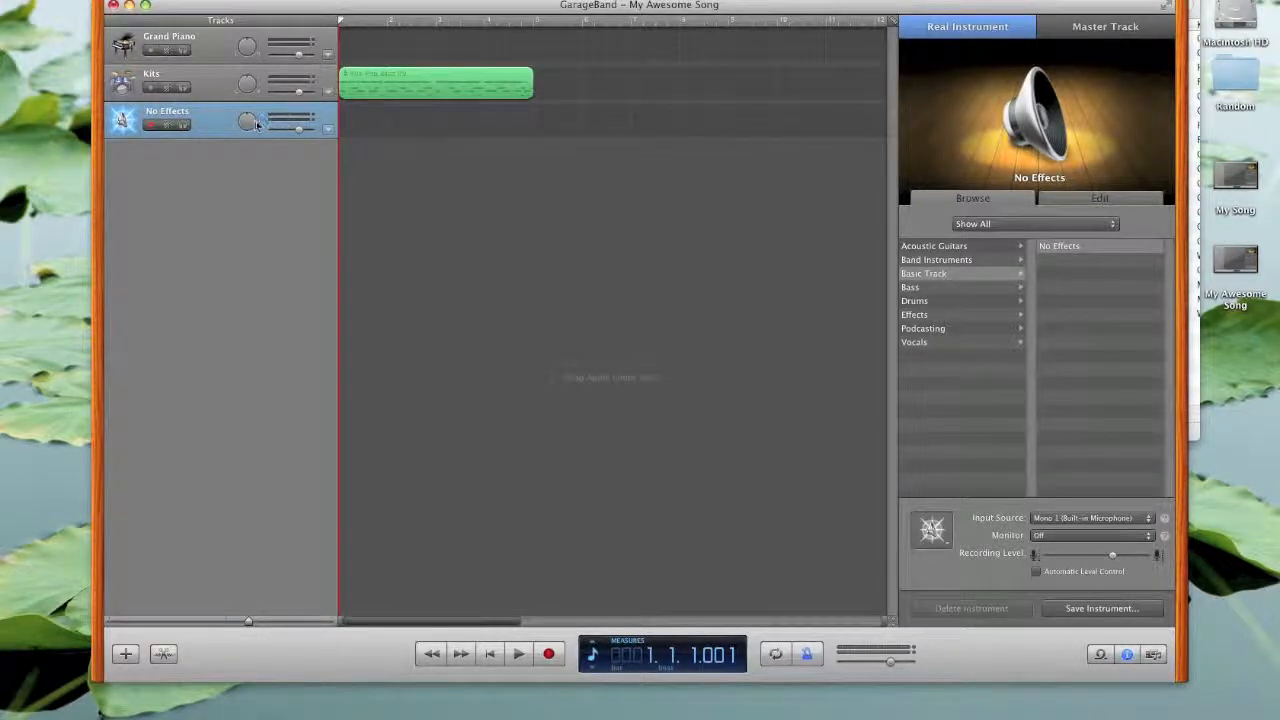
pyautogui.moveTo(291, 126)
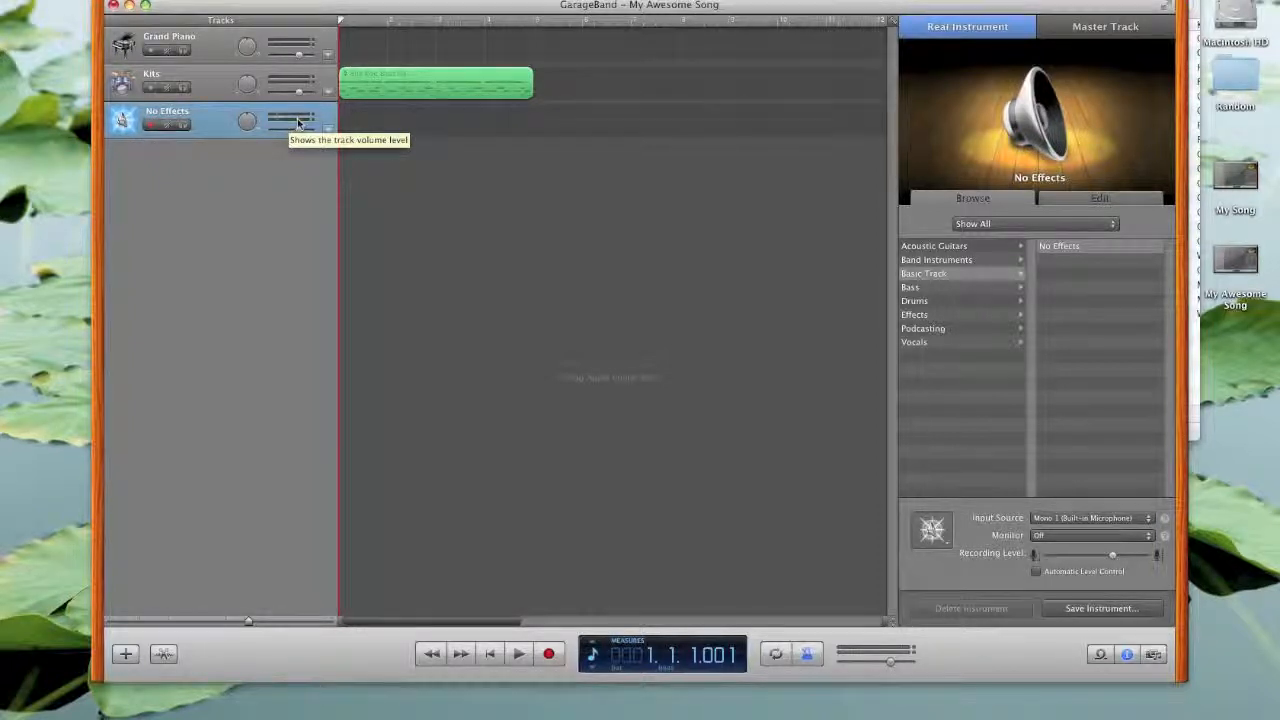
pyautogui.moveTo(300, 127)
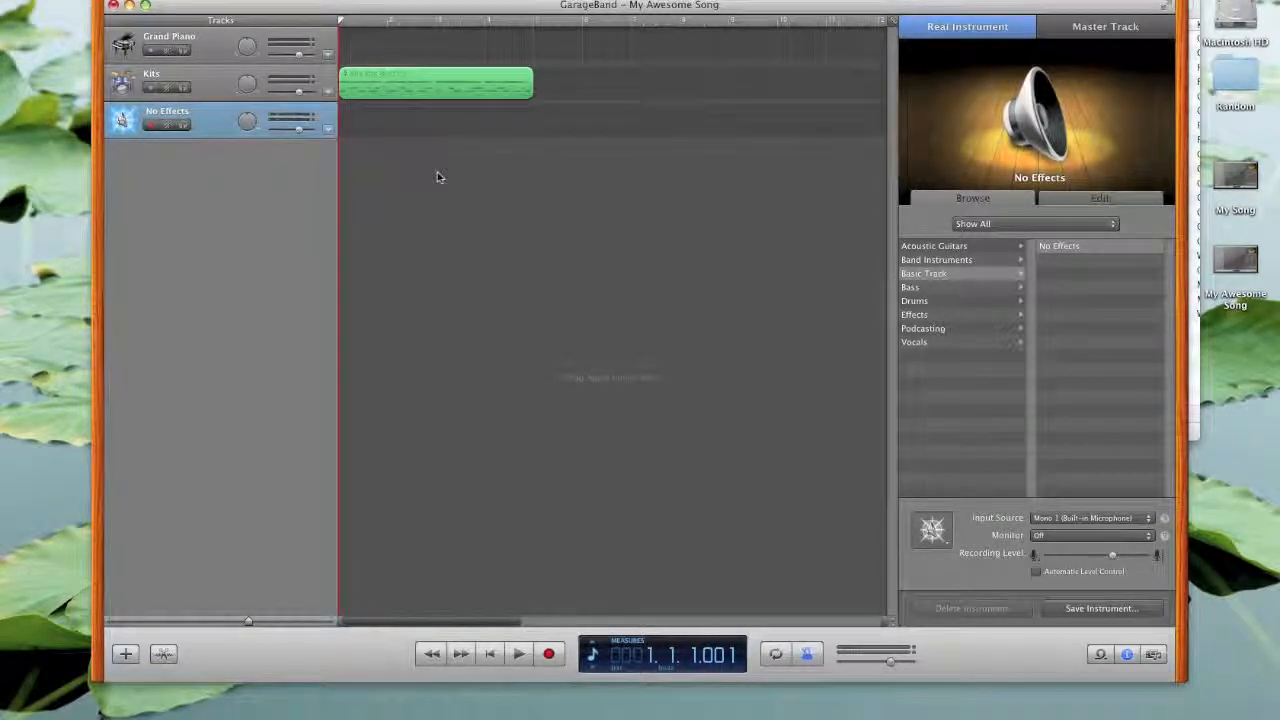
pyautogui.moveTo(350, 149)
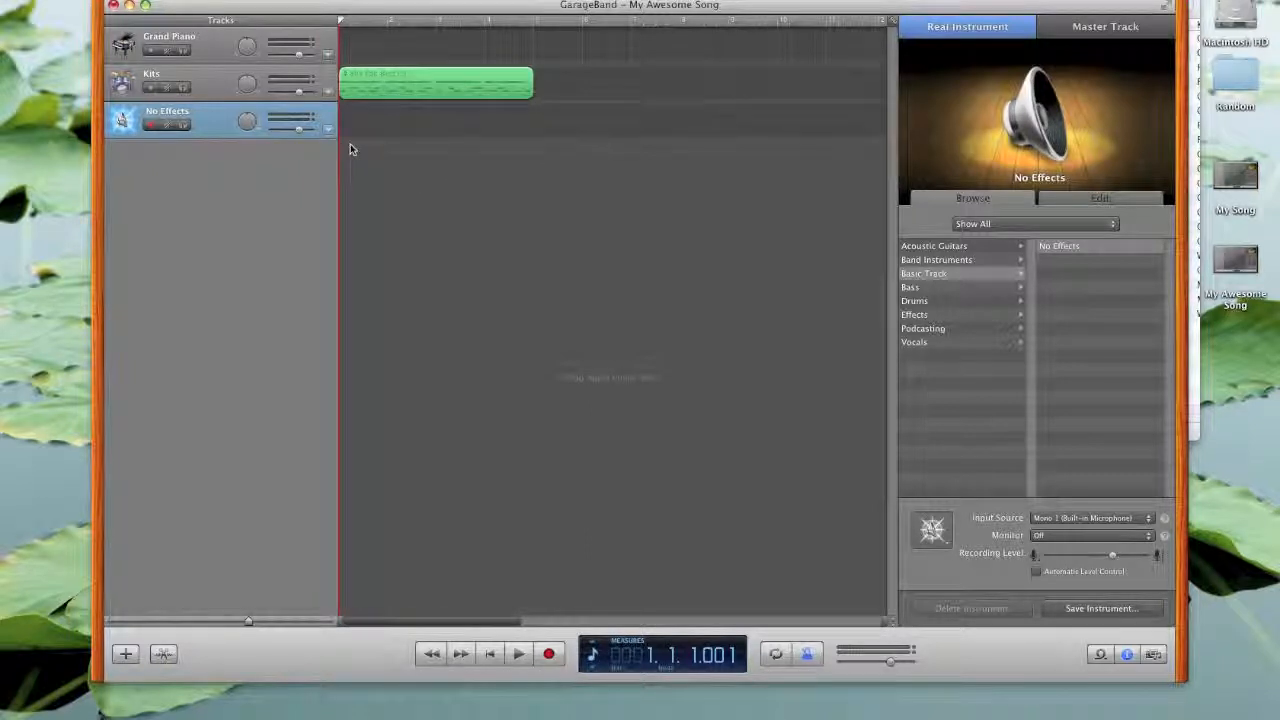
pyautogui.moveTo(218, 123)
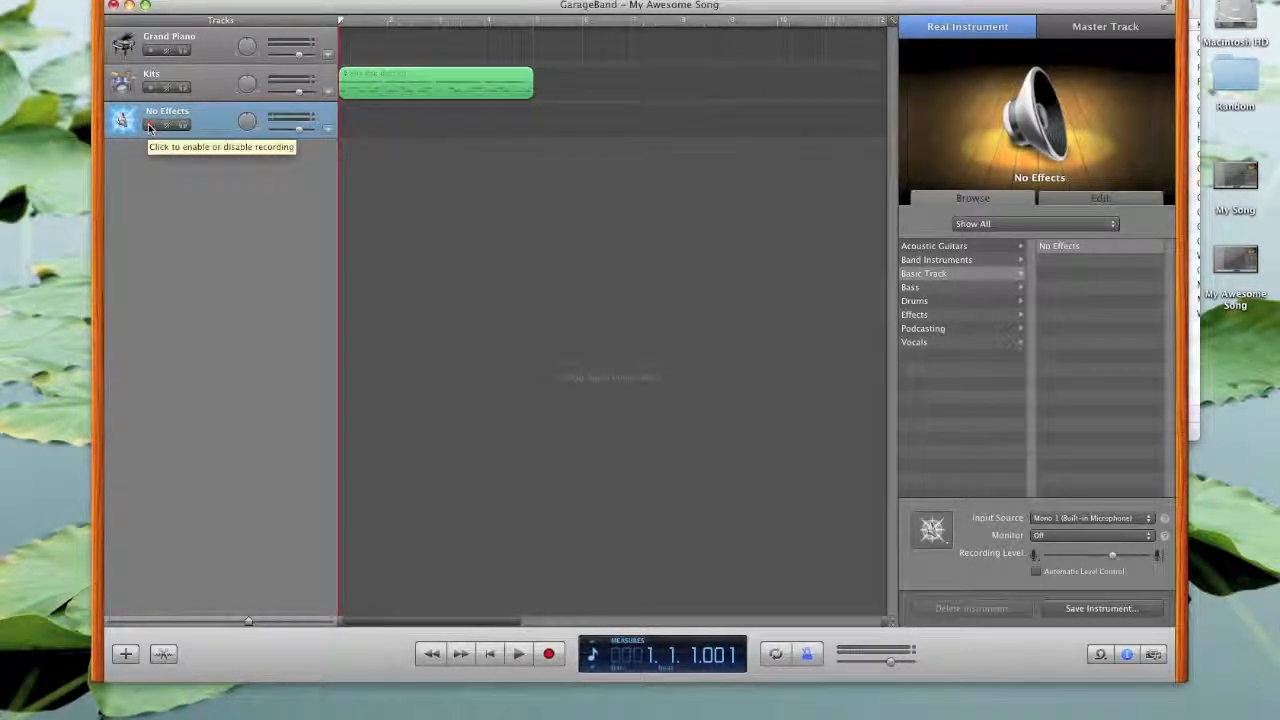
# Arm the No Effects track, record the hand-clap take, then stop recording.
pyautogui.click(147, 128)
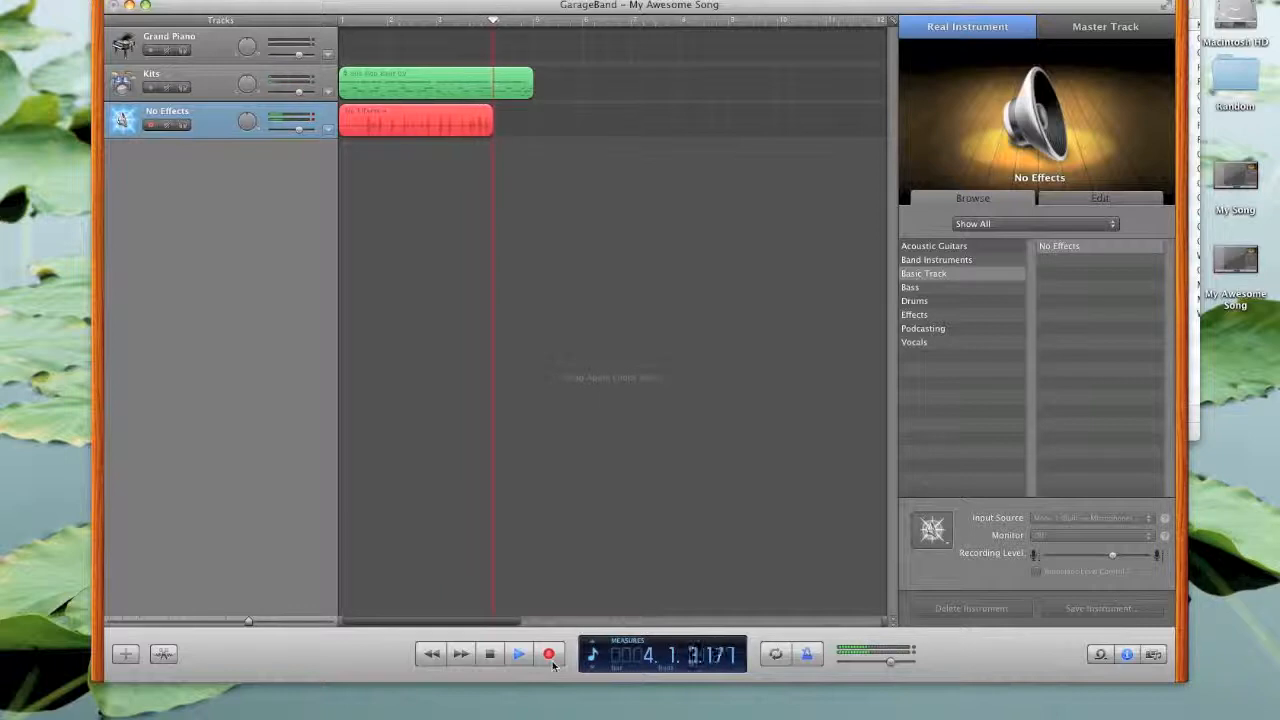
pyautogui.click(546, 654)
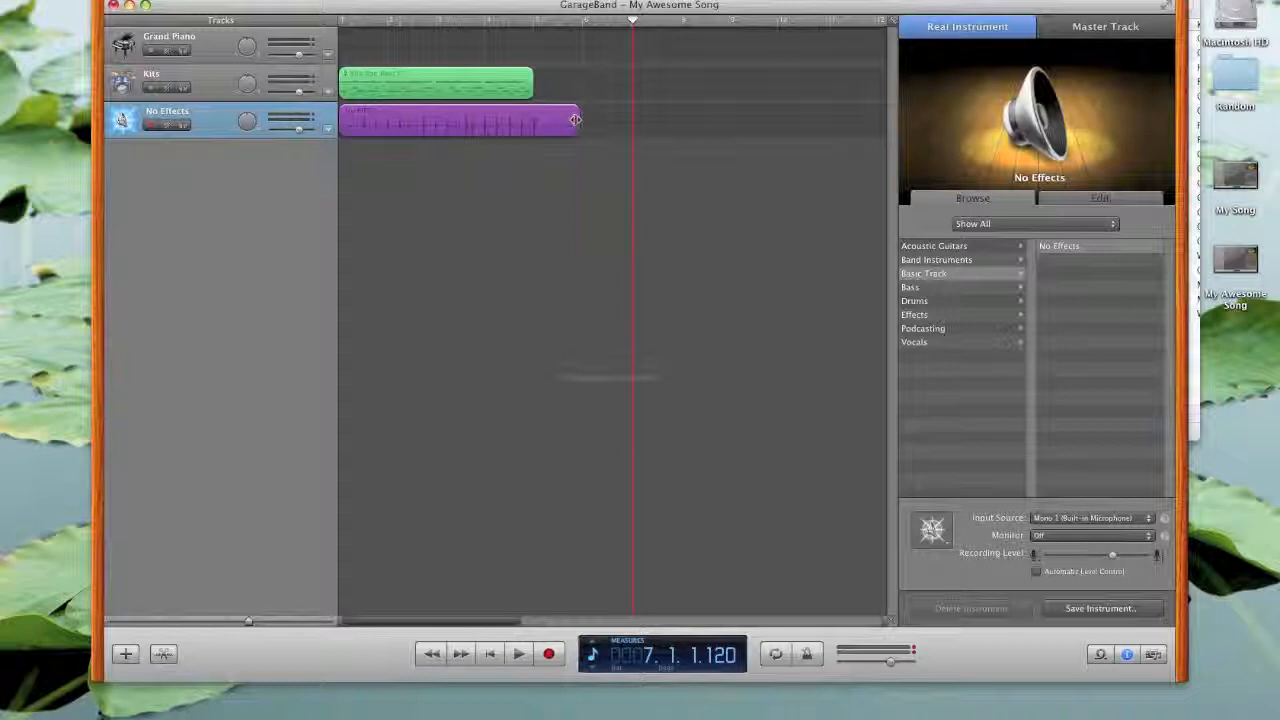
# Trim the clap region to bar 5, loop it to bar 8, play back, and select the Kits track.
pyautogui.moveTo(575, 120); pyautogui.dragTo(532, 122)
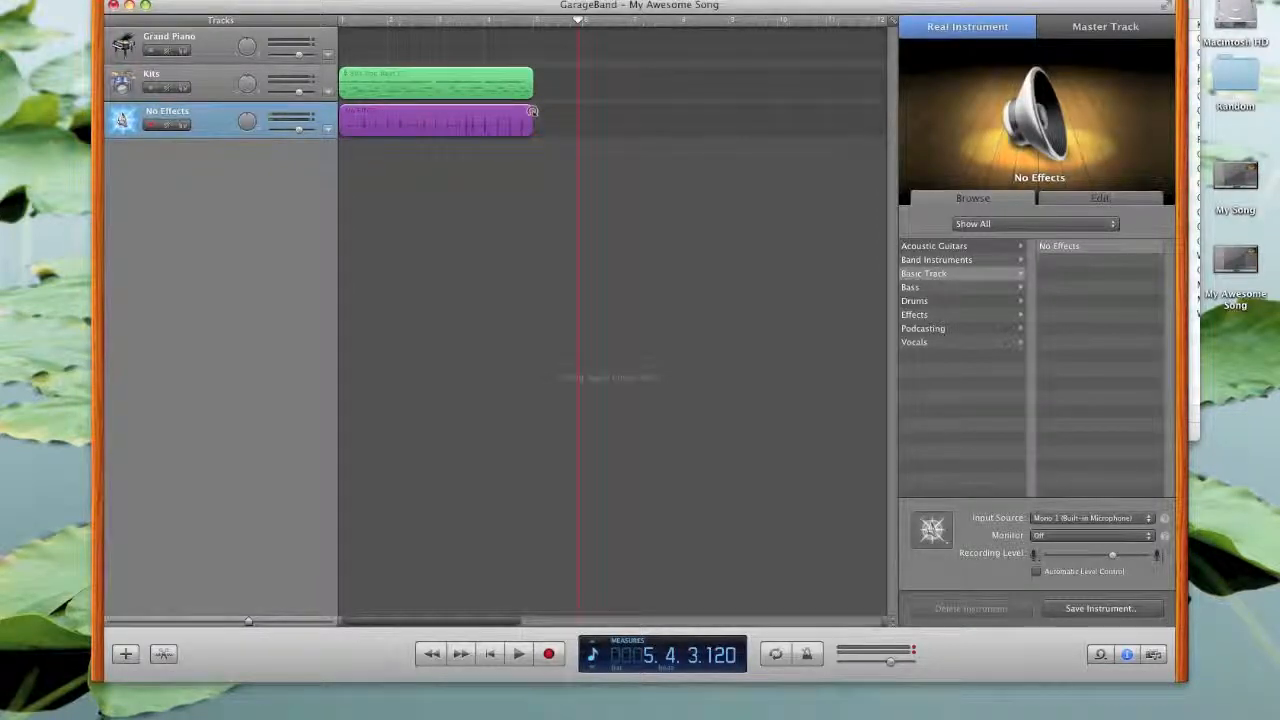
pyautogui.moveTo(533, 120); pyautogui.dragTo(683, 110)
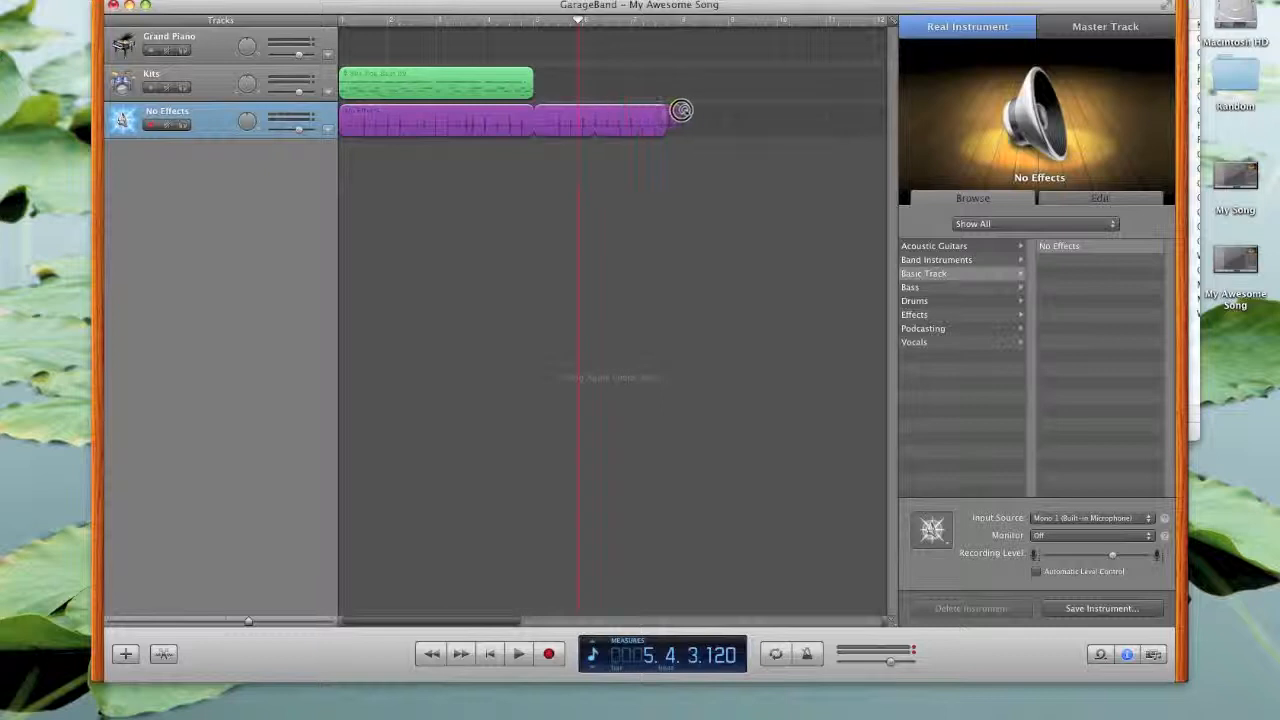
pyautogui.moveTo(680, 120); pyautogui.dragTo(725, 120)
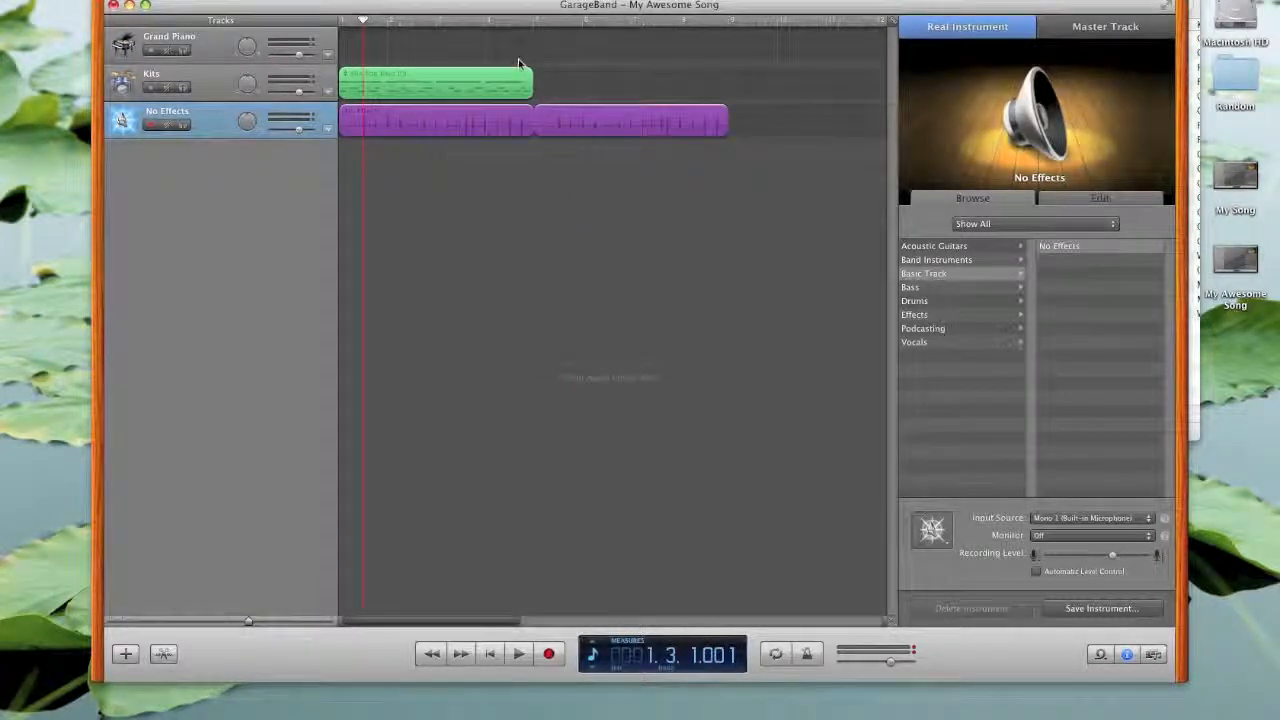
pyautogui.click(518, 655)
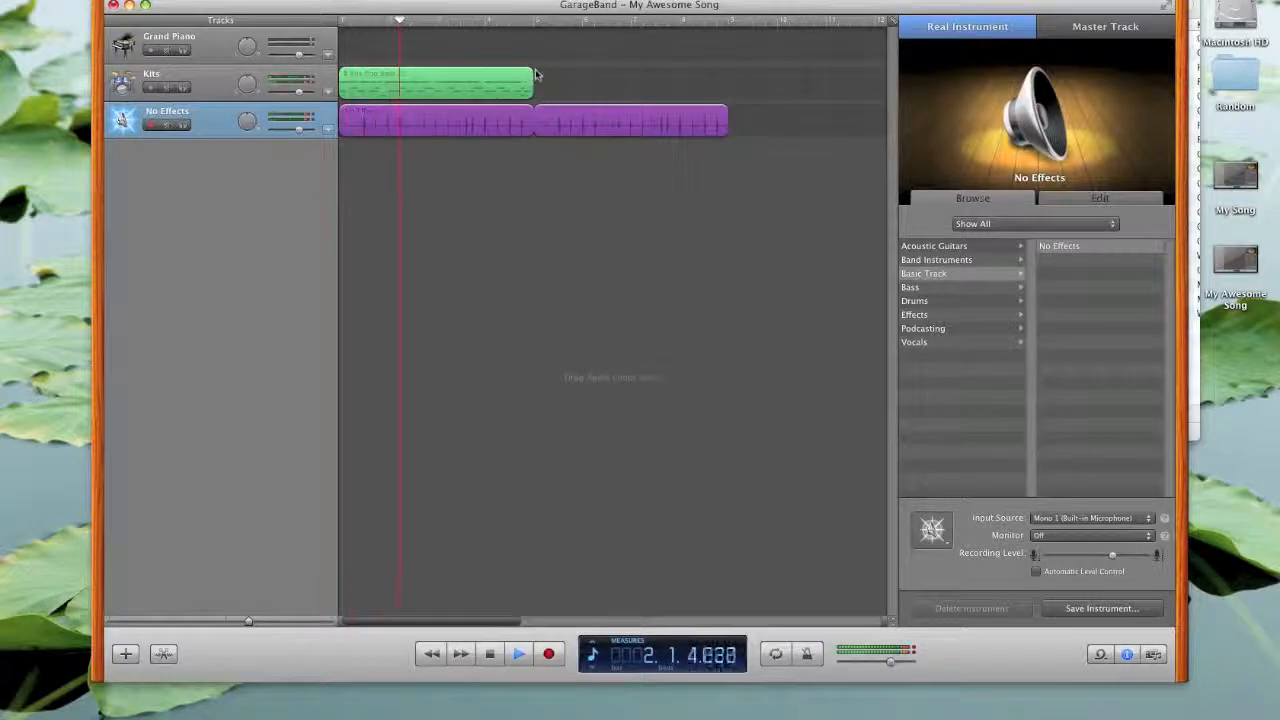
pyautogui.click(175, 78)
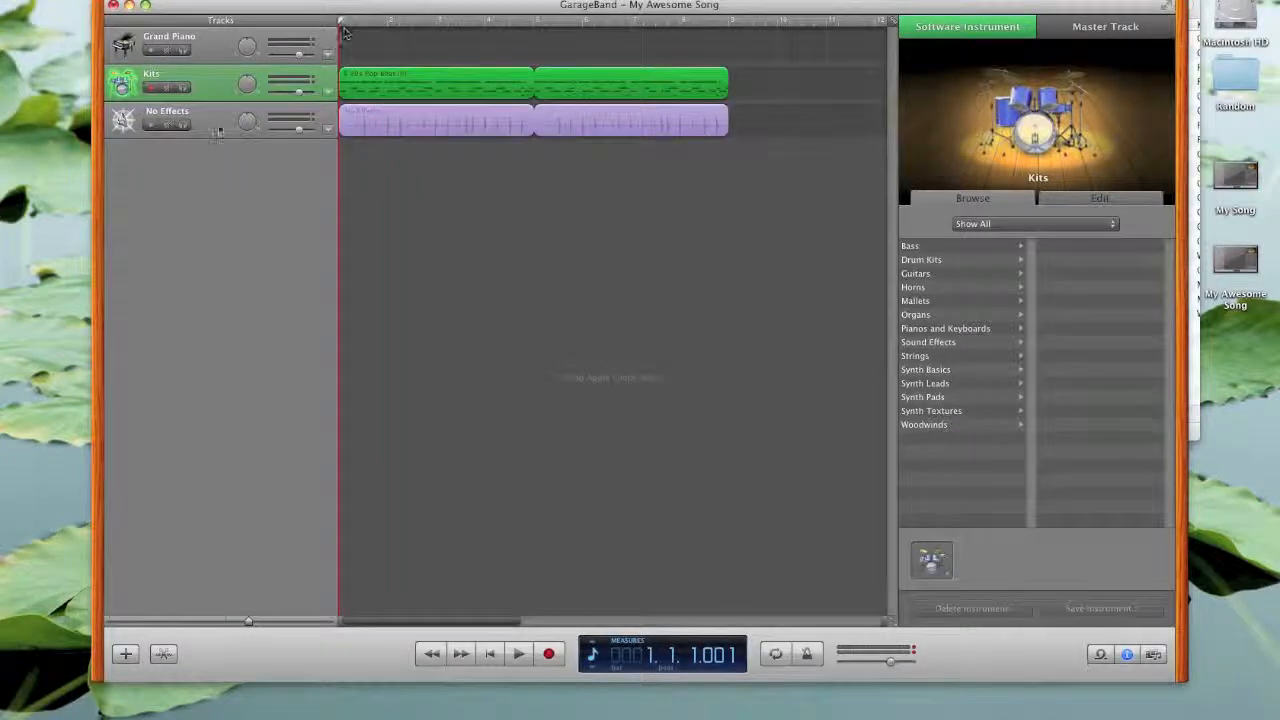
# Select the No Effects clap track and add Overdrive to its effect slot.
pyautogui.click(180, 111)
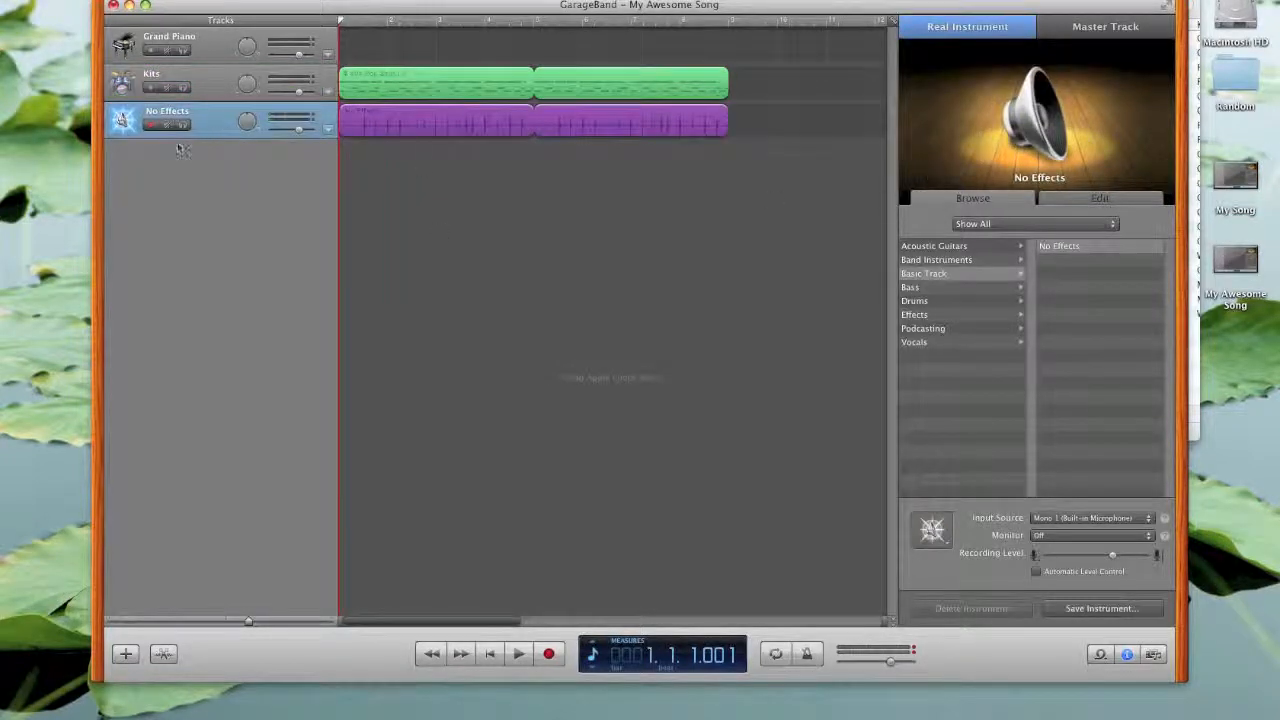
pyautogui.moveTo(165, 116)
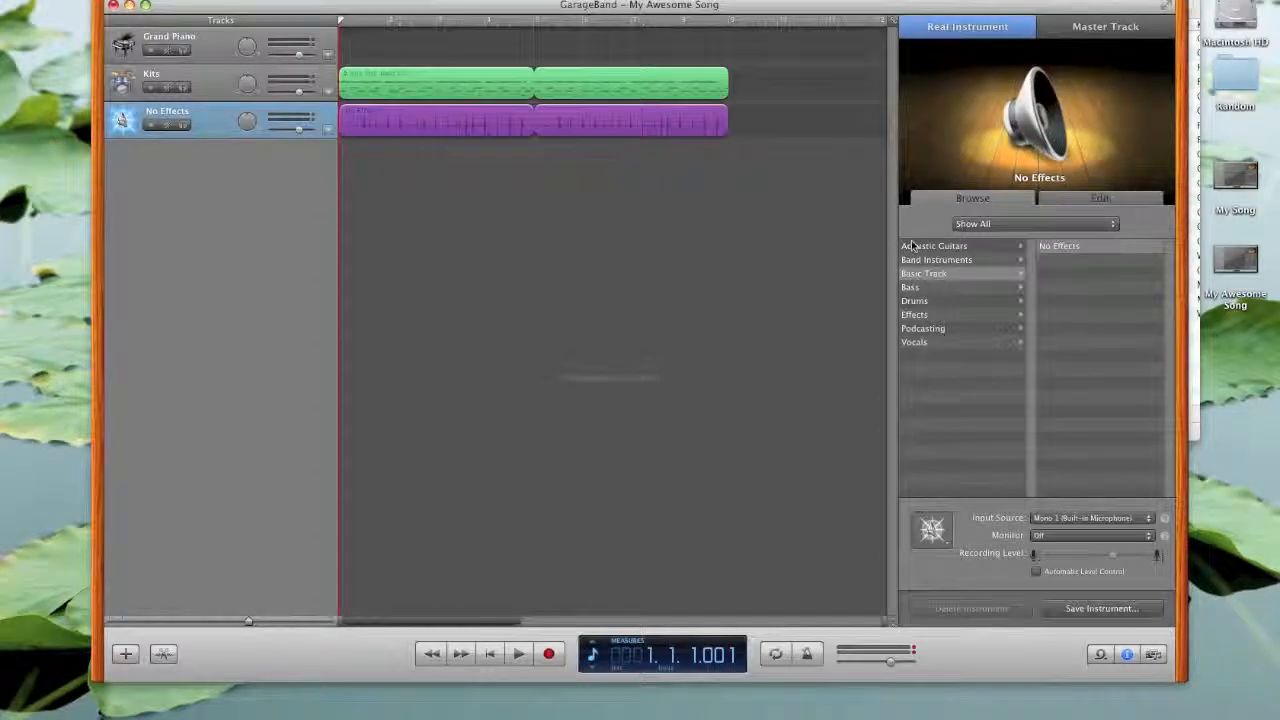
pyautogui.moveTo(1138, 188)
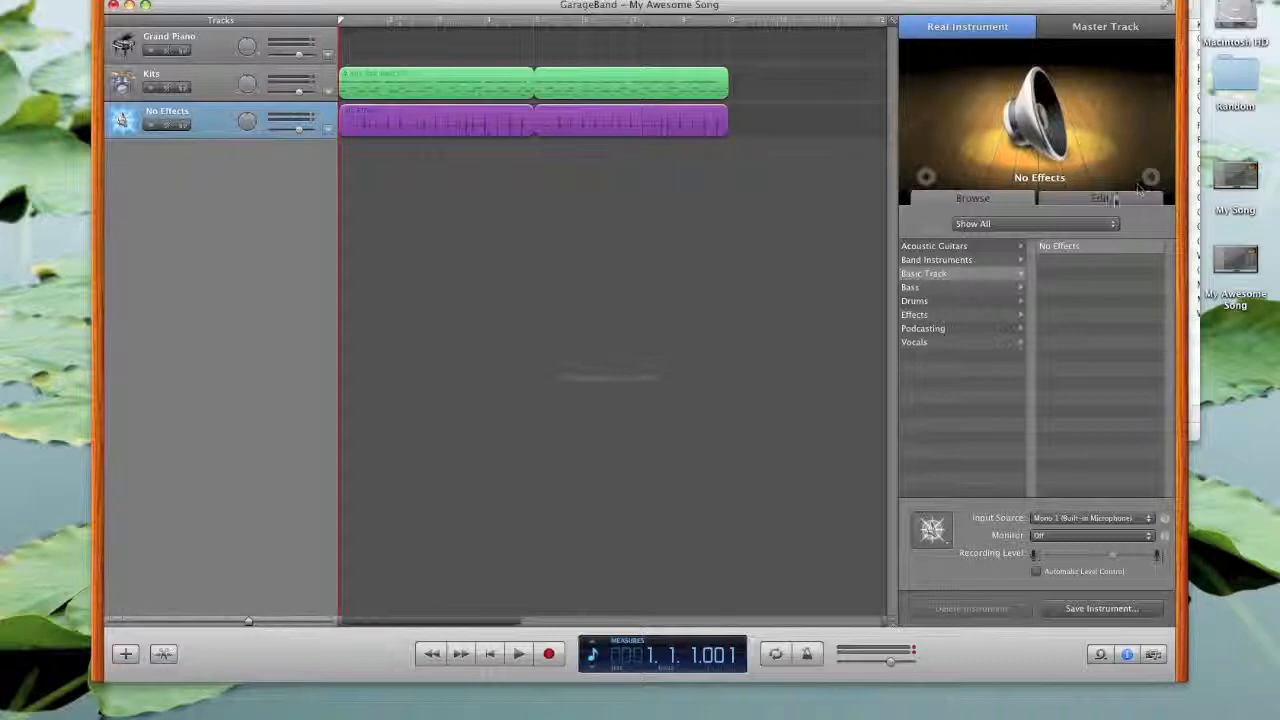
pyautogui.click(1099, 197)
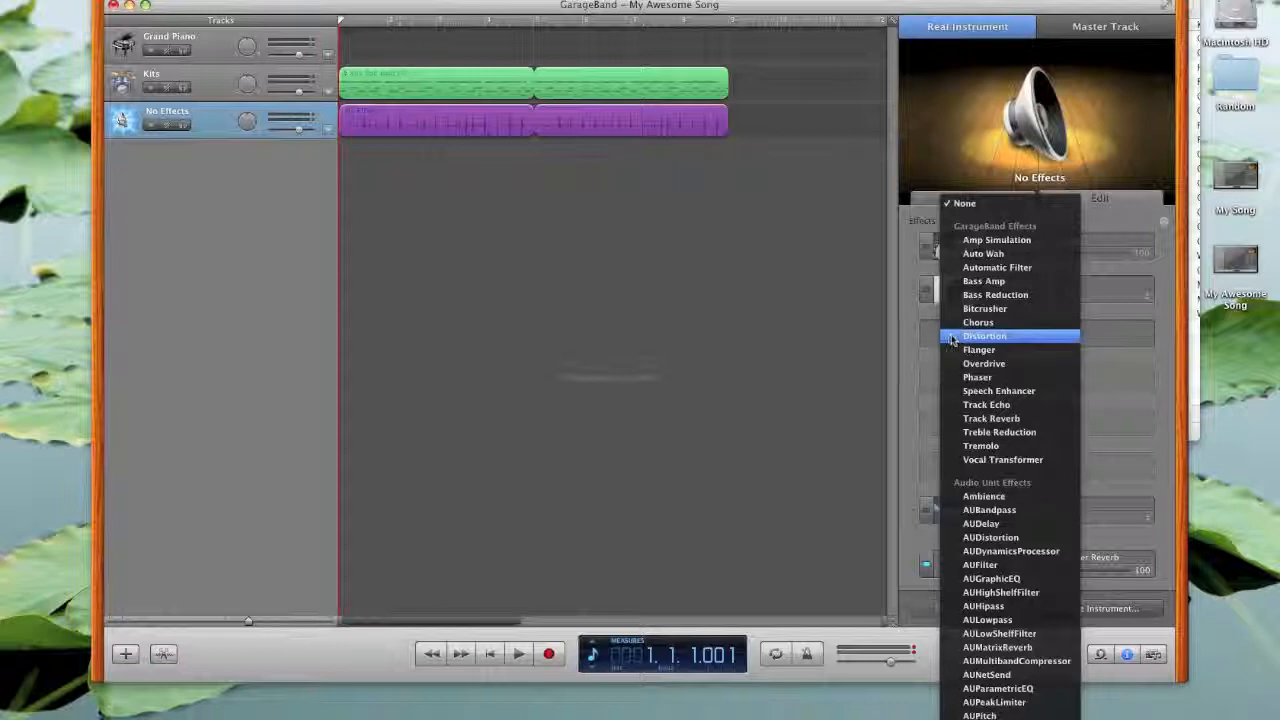
pyautogui.moveTo(984, 363)
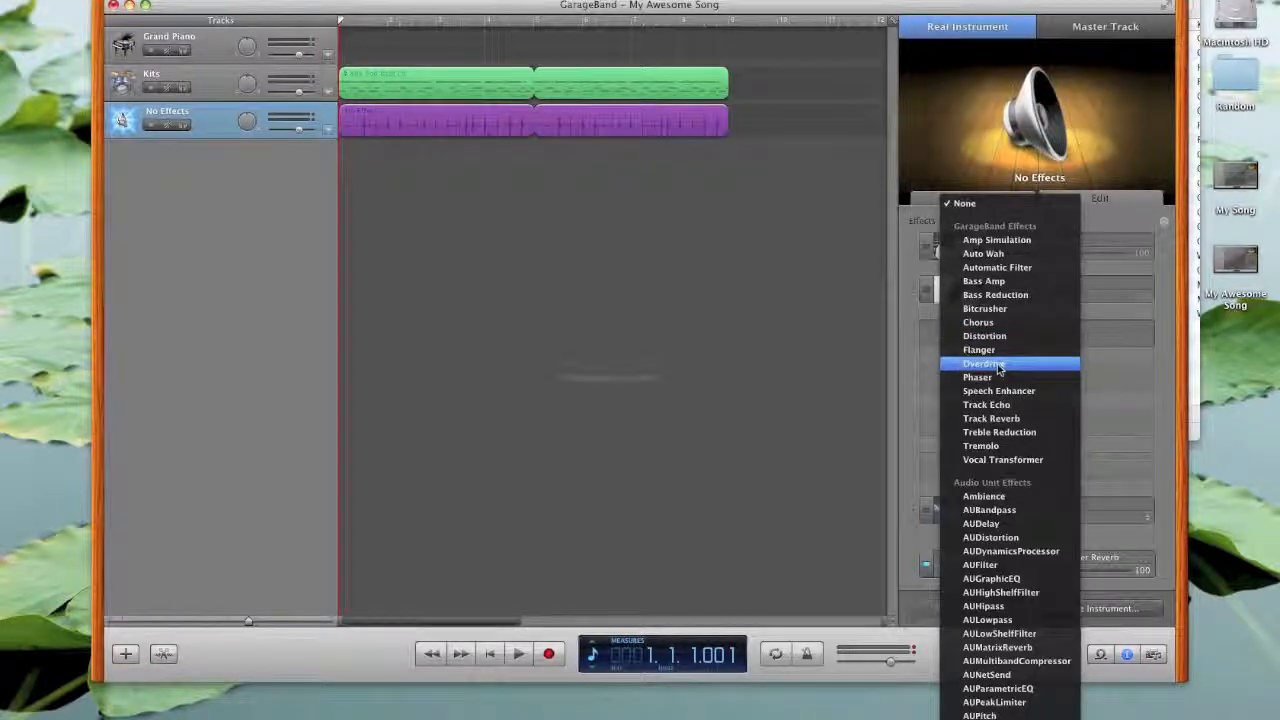
pyautogui.click(984, 363)
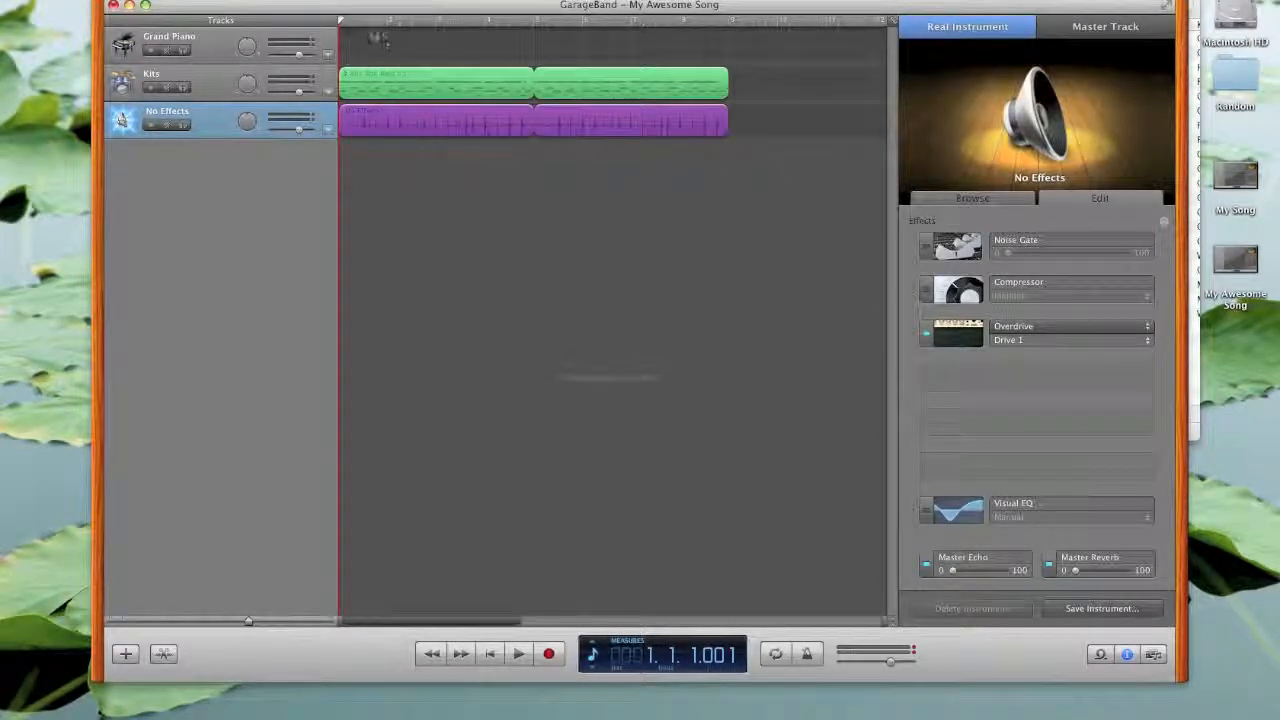
# Solo the clap track, play and stop, then adjust the Overdrive sliders.
pyautogui.click(519, 653)
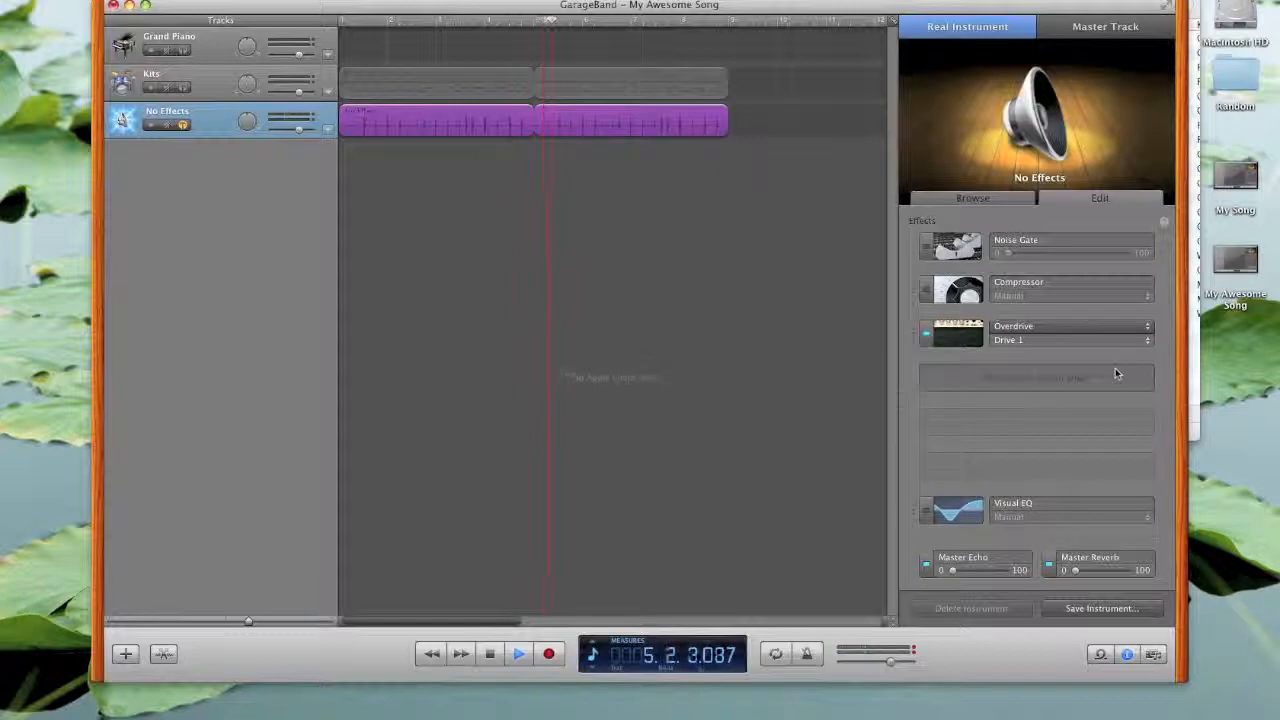
pyautogui.click(517, 653)
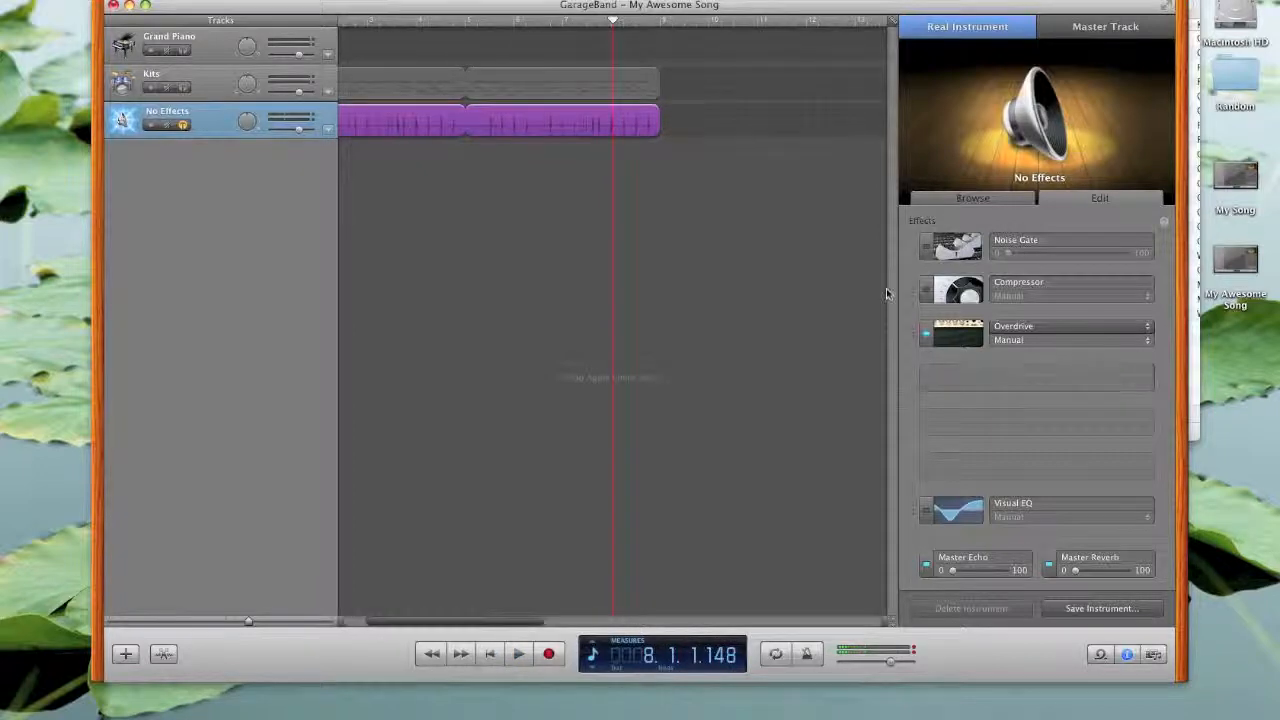
pyautogui.click(952, 332)
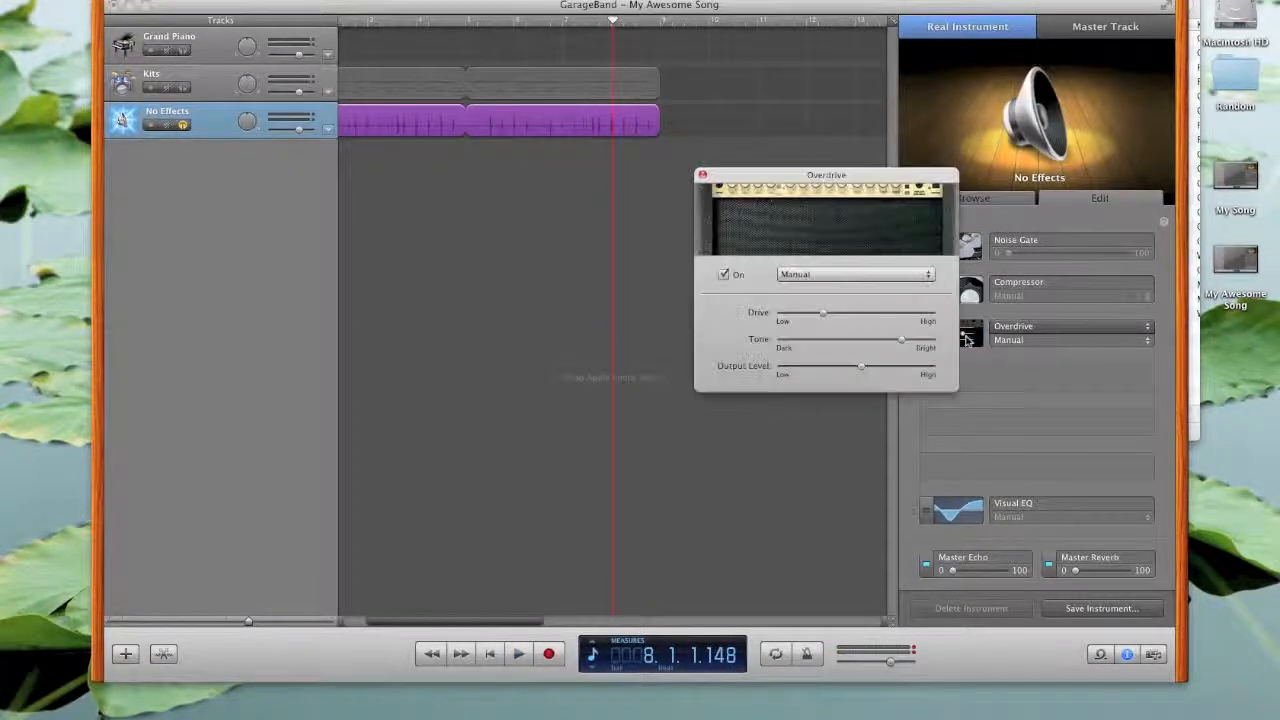
pyautogui.moveTo(823, 312); pyautogui.dragTo(818, 312)
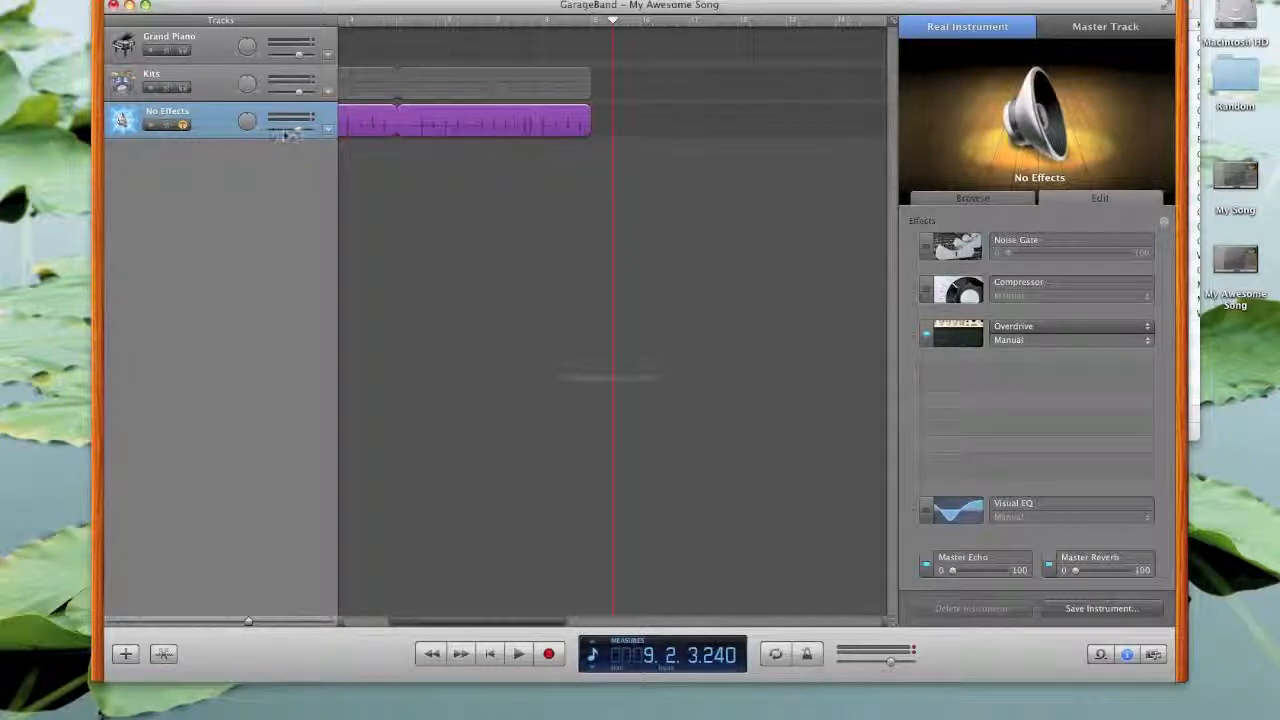
pyautogui.moveTo(295, 128)
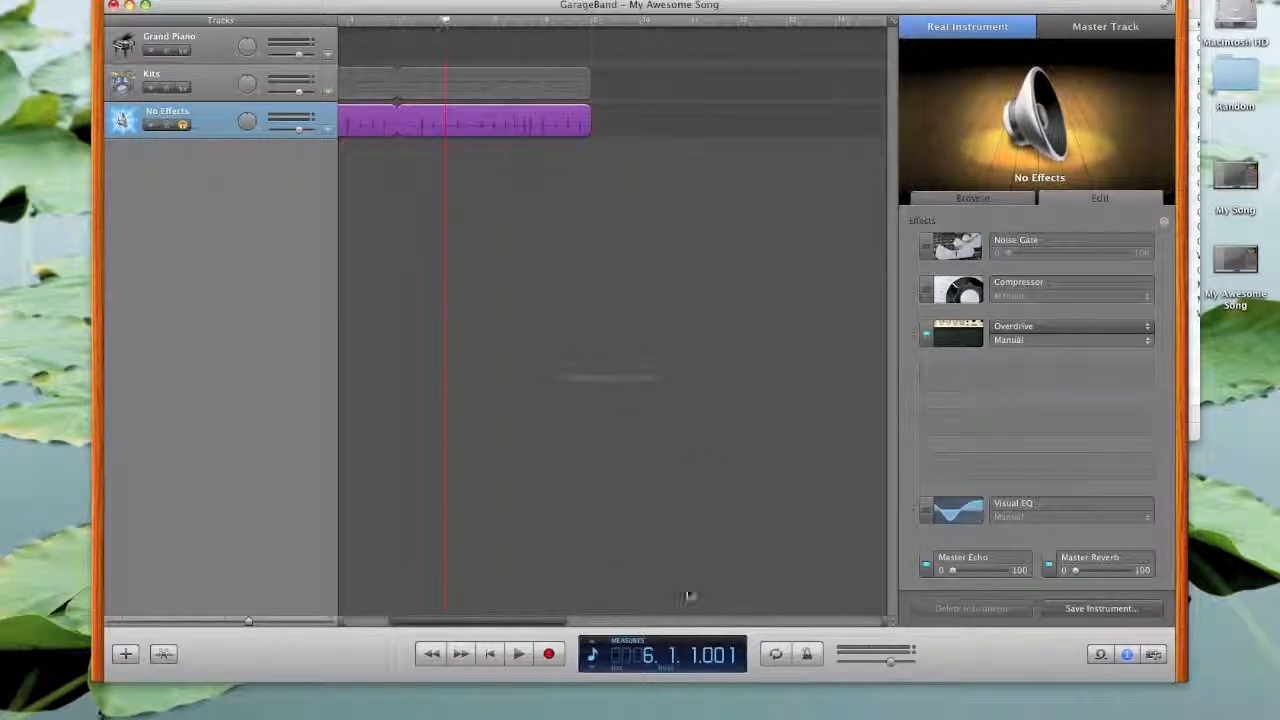
# Turn off solo on the clap track and play the drums and clap together.
pyautogui.click(517, 654)
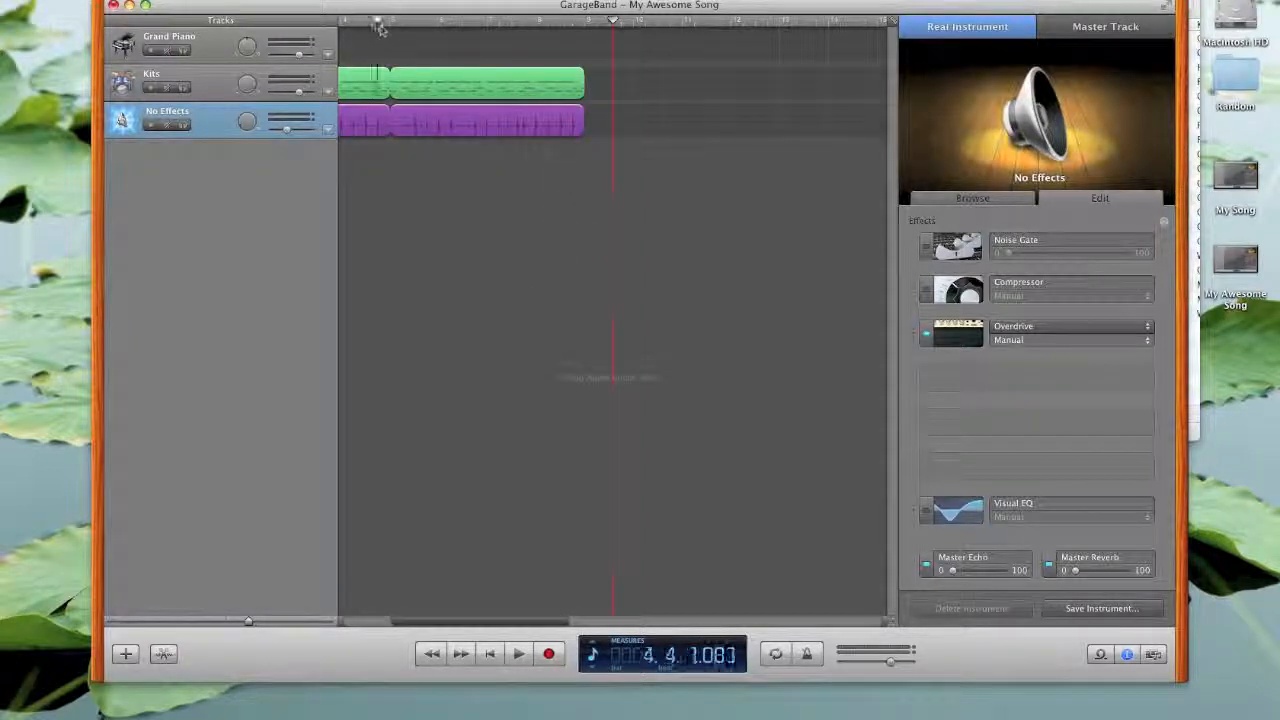
pyautogui.click(517, 653)
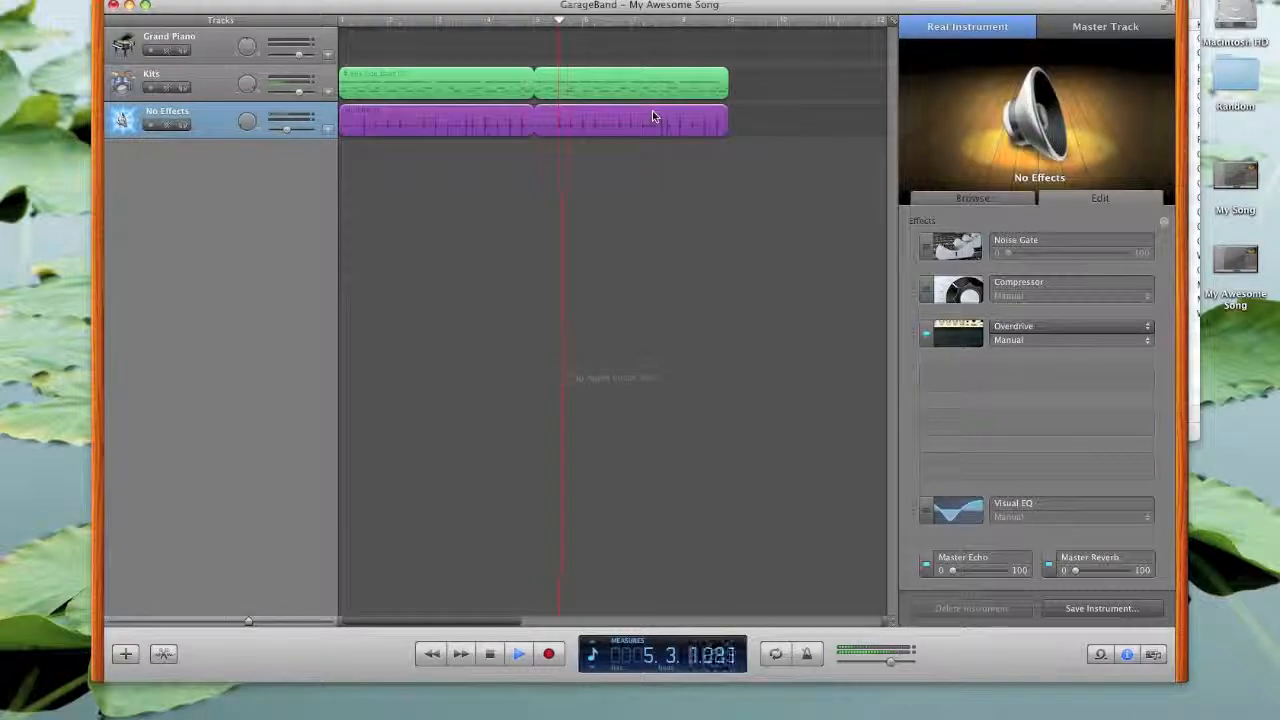